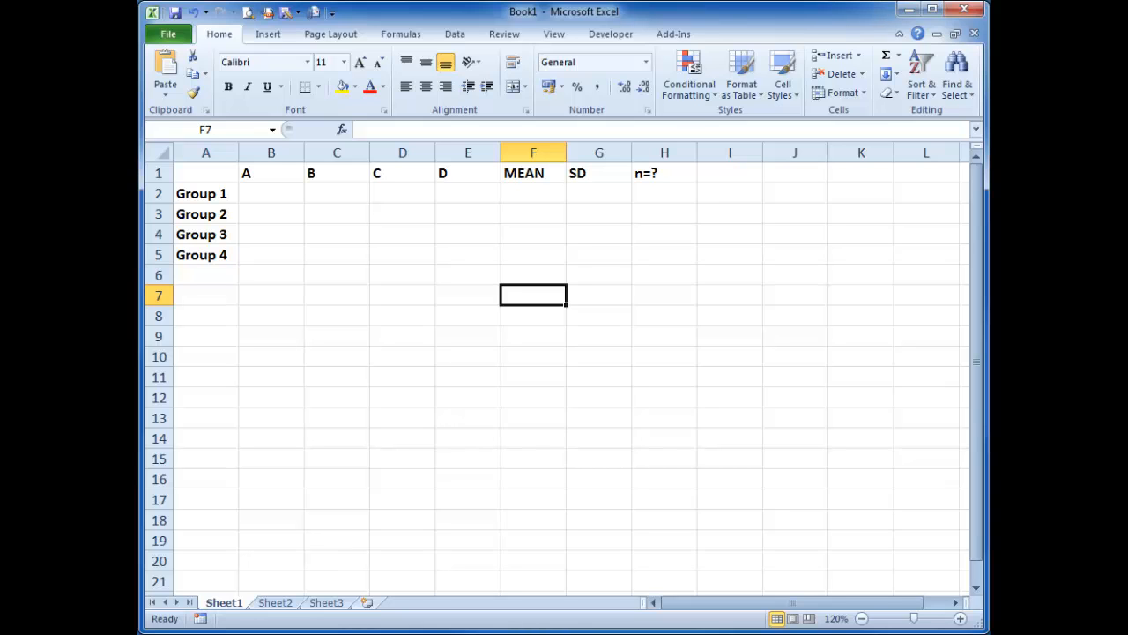
mouse_move(211, 272)
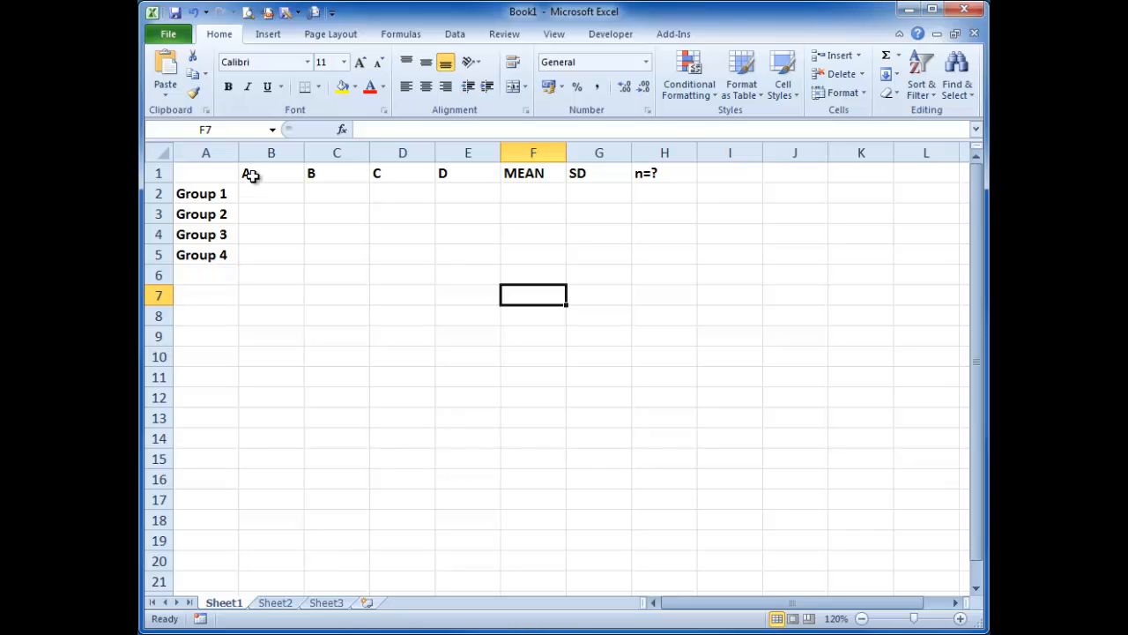
Enter four scores per group in rows 2–5 (Group 1: 12, 13, 15, 18; Group 2: 8, 6, 4, 5) and left-align them
click(270, 193)
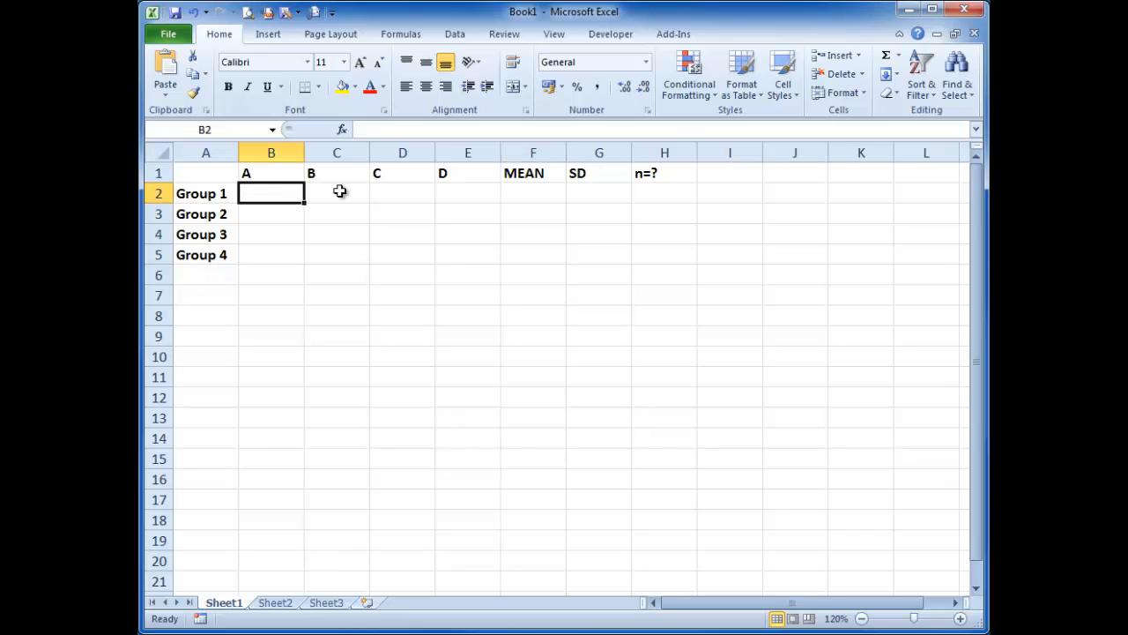
text(13)
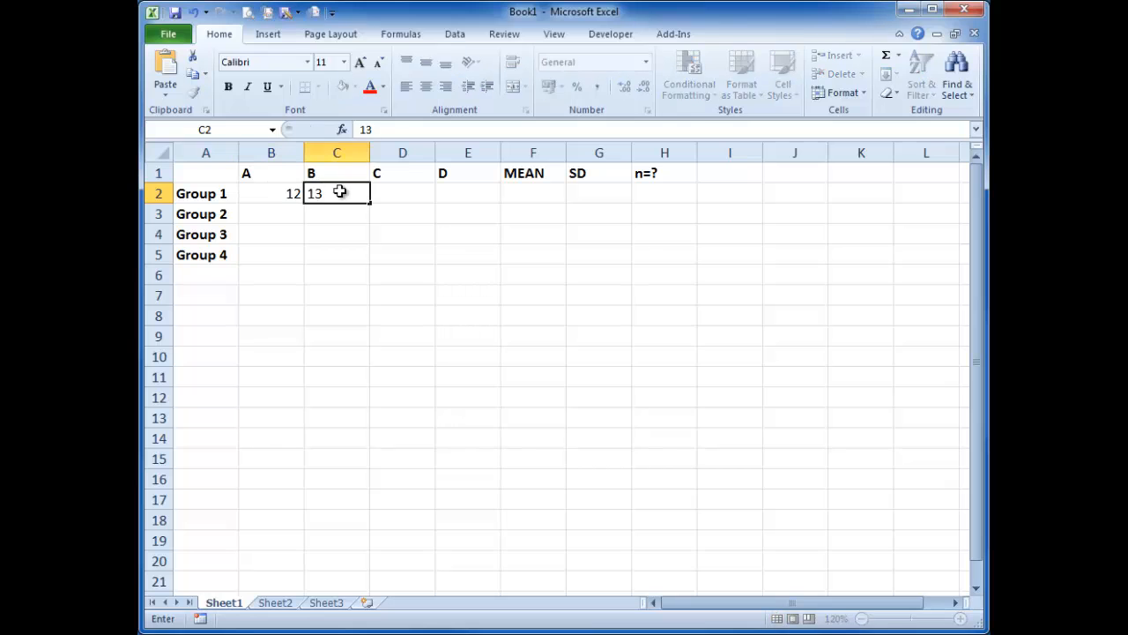
text(51)
click(468, 193)
text(18)
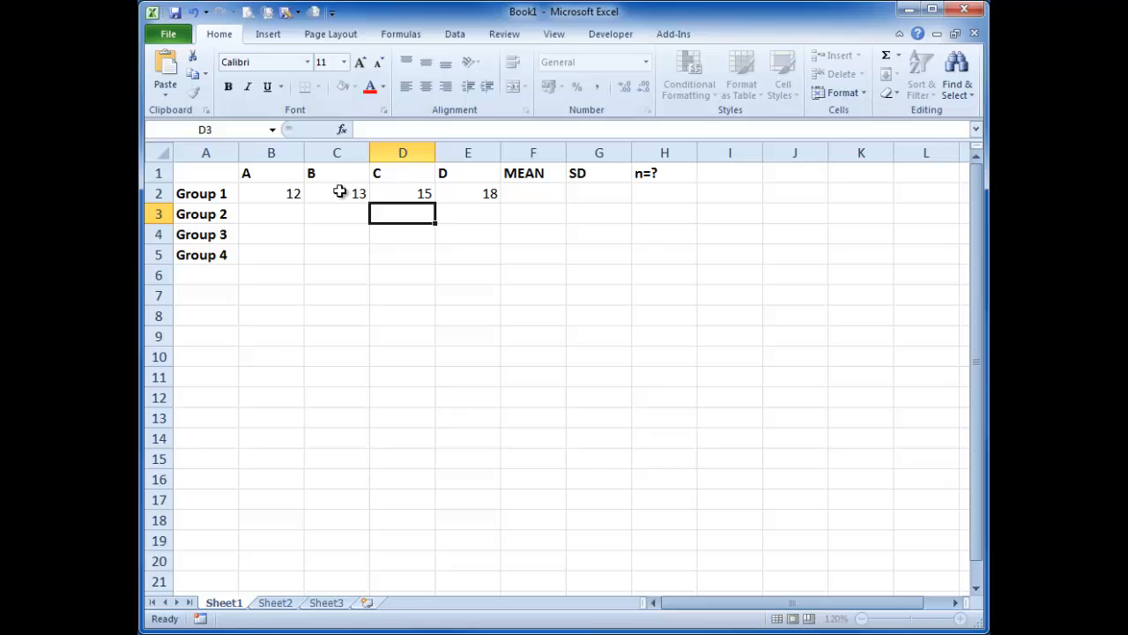
text(4)
click(468, 213)
text(5)
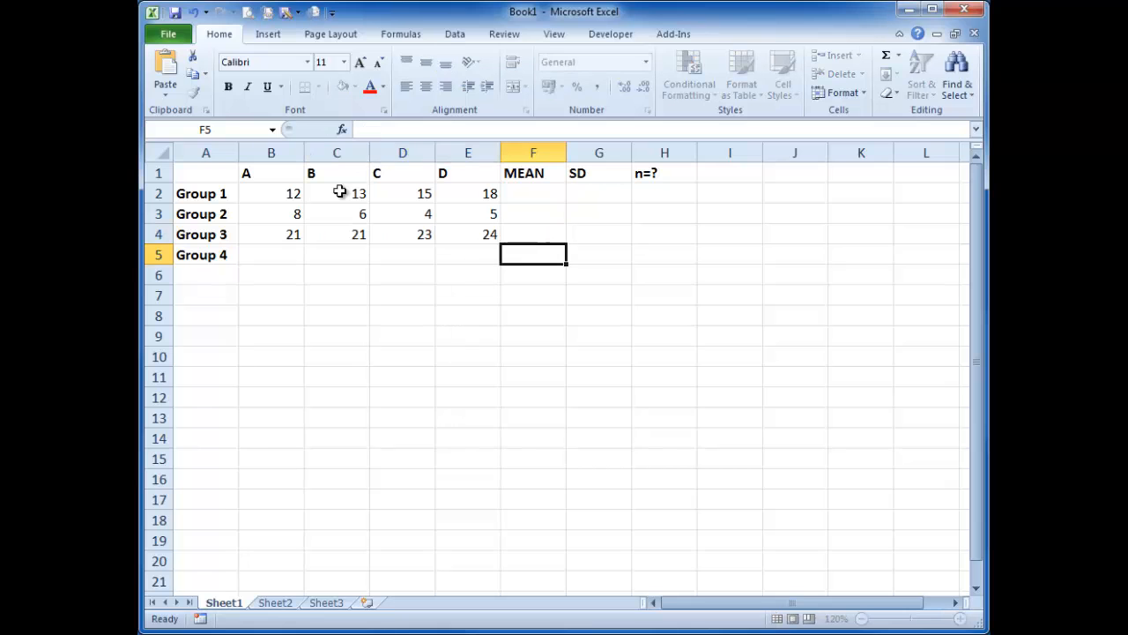
click(271, 255)
text(32)
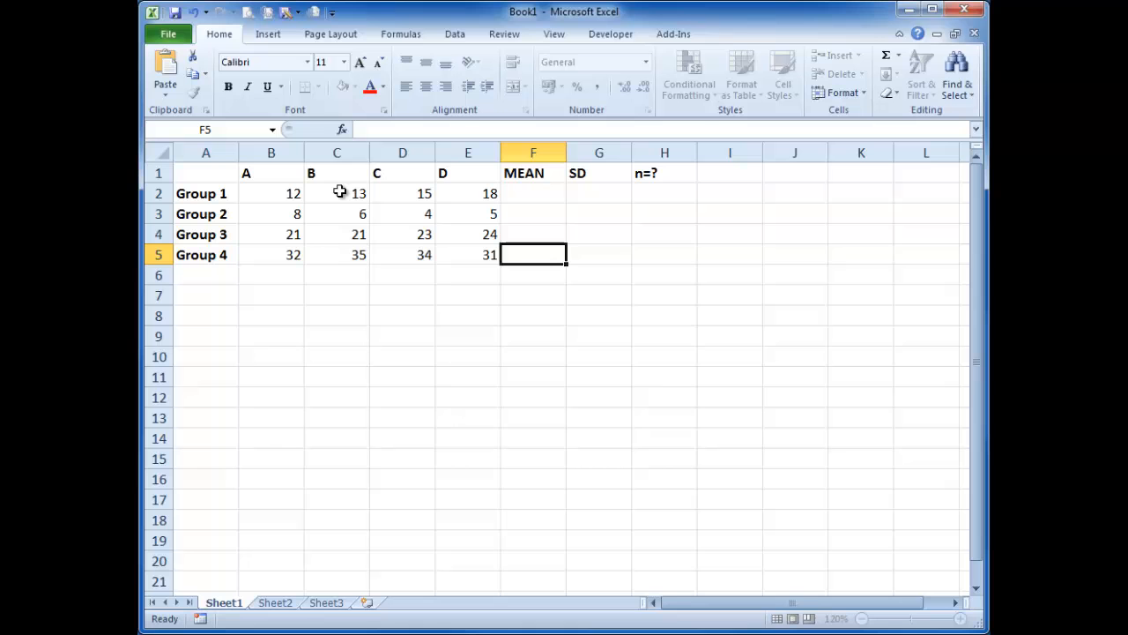
click(446, 62)
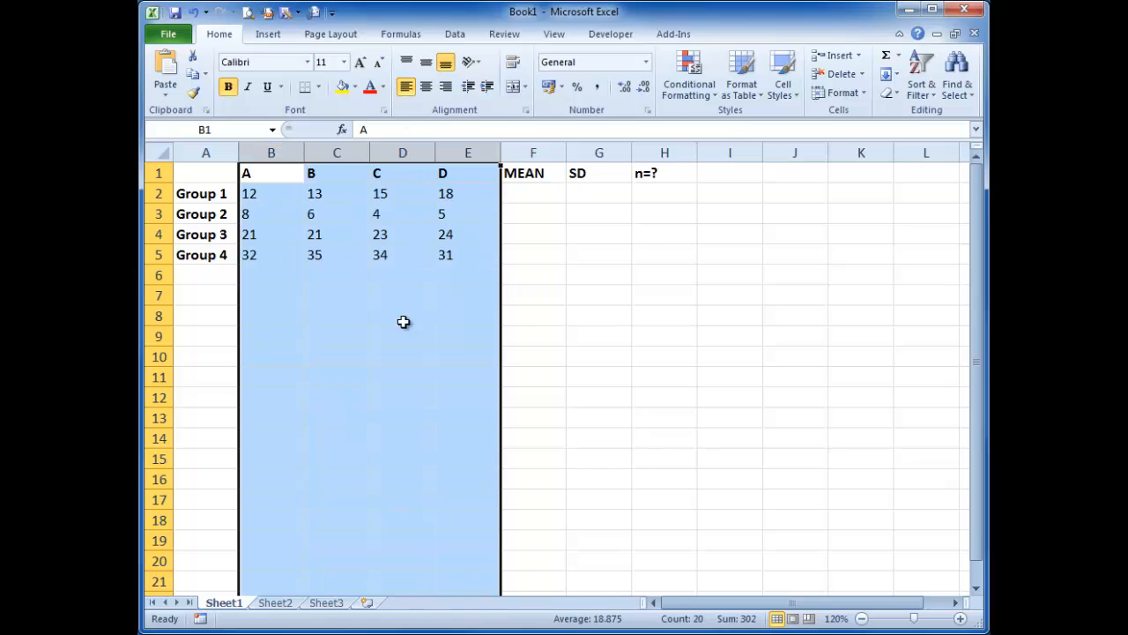
Fill F2:F5 with AVERAGE formulas giving means 14.5, 5.75, 22.25 and 33
click(403, 316)
text(=)
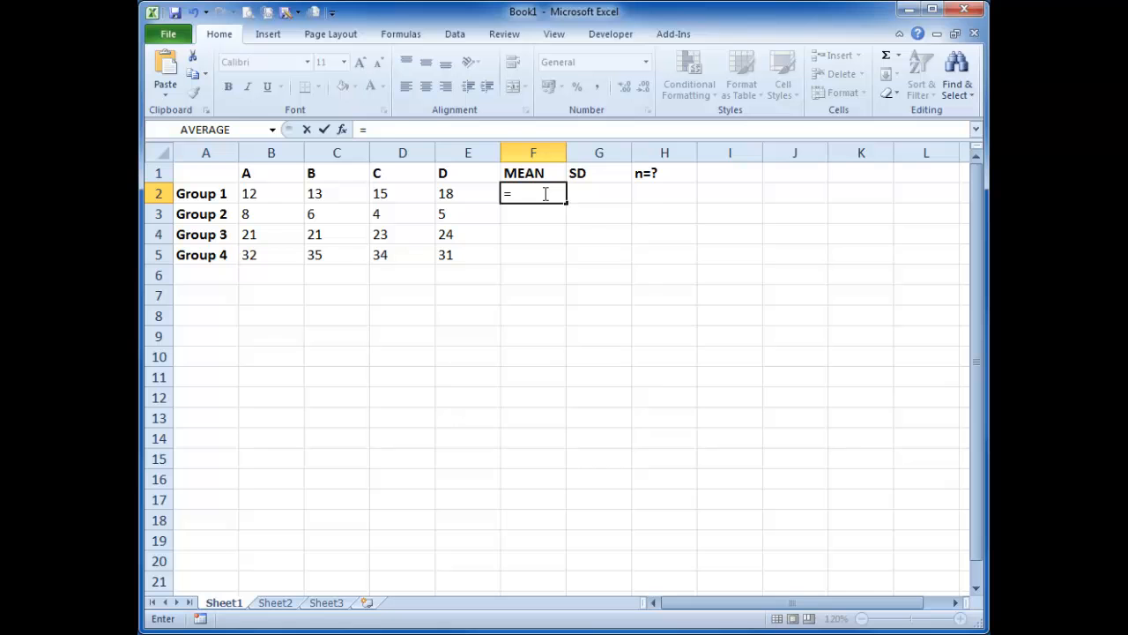
text(average()
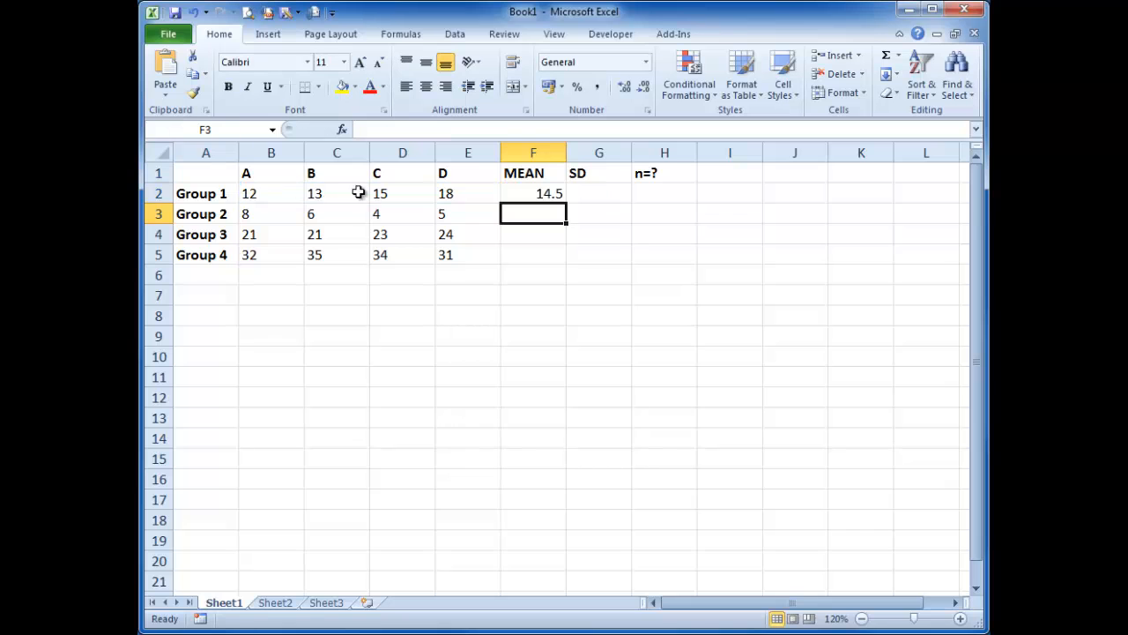
click(533, 193)
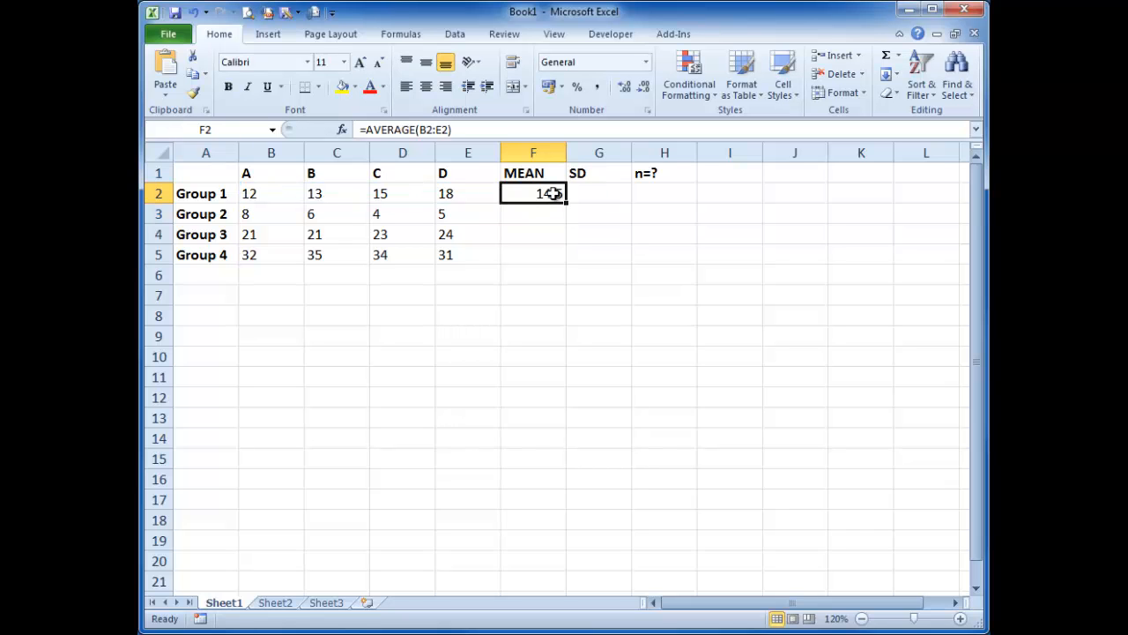
drag(565, 201, 565, 258)
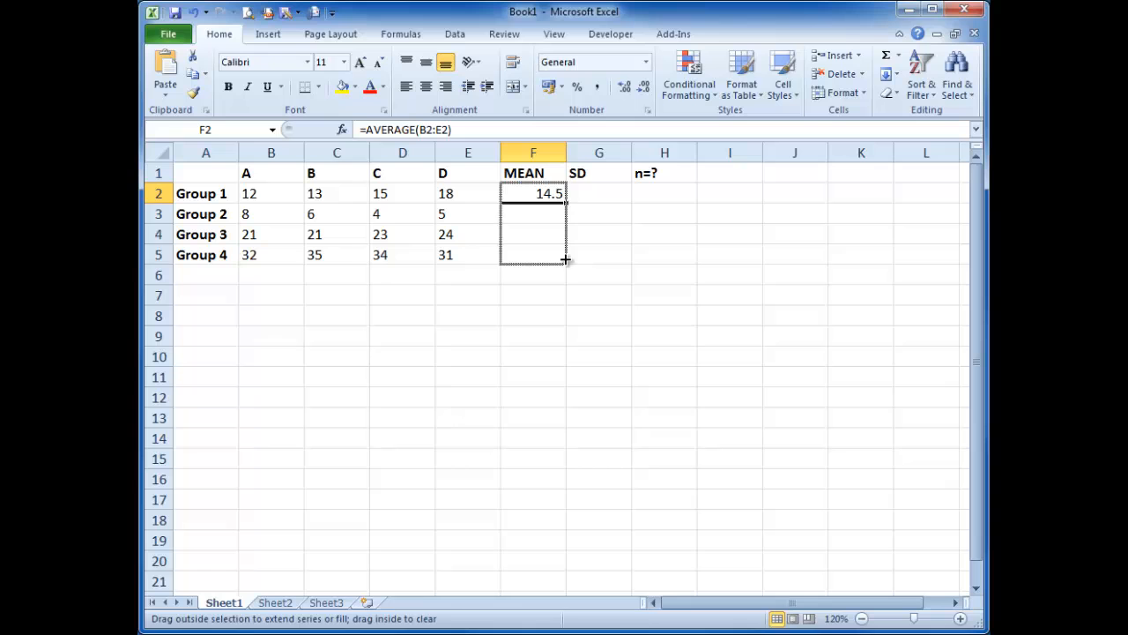
drag(567, 199, 555, 254)
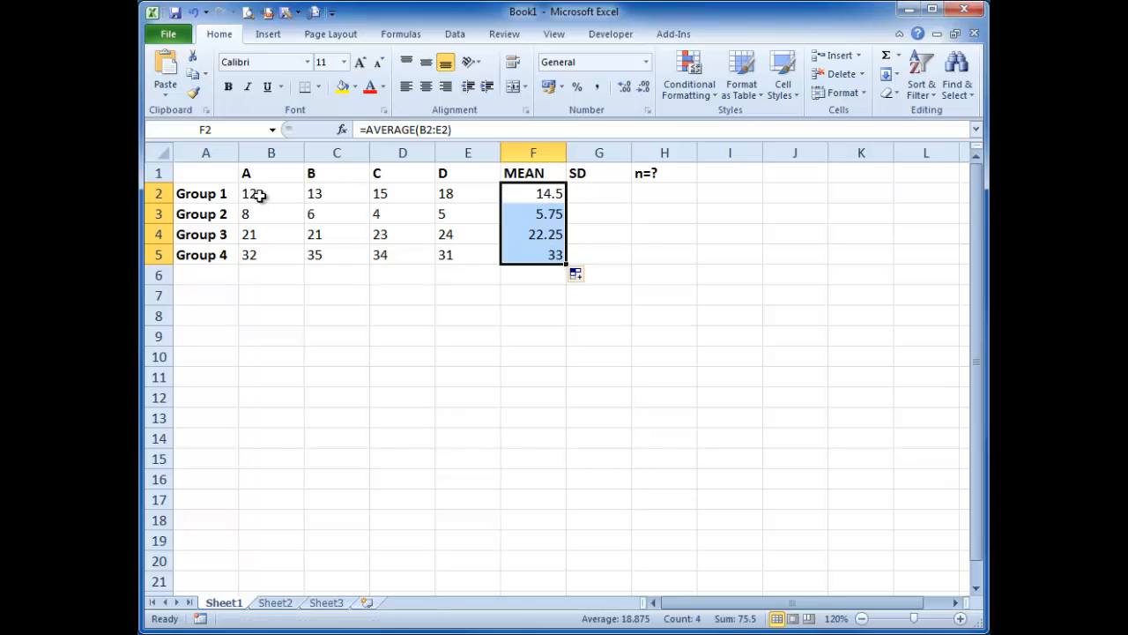
mouse_move(538, 207)
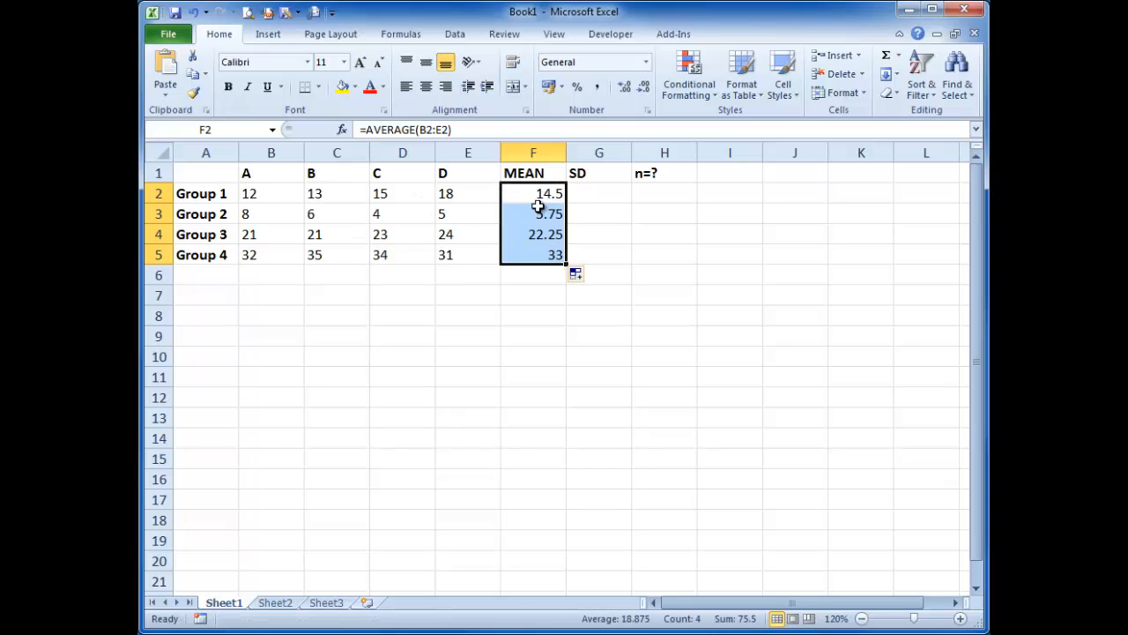
Fill G2:G5 with STDEV formulas and show the means to two decimal places
click(599, 193)
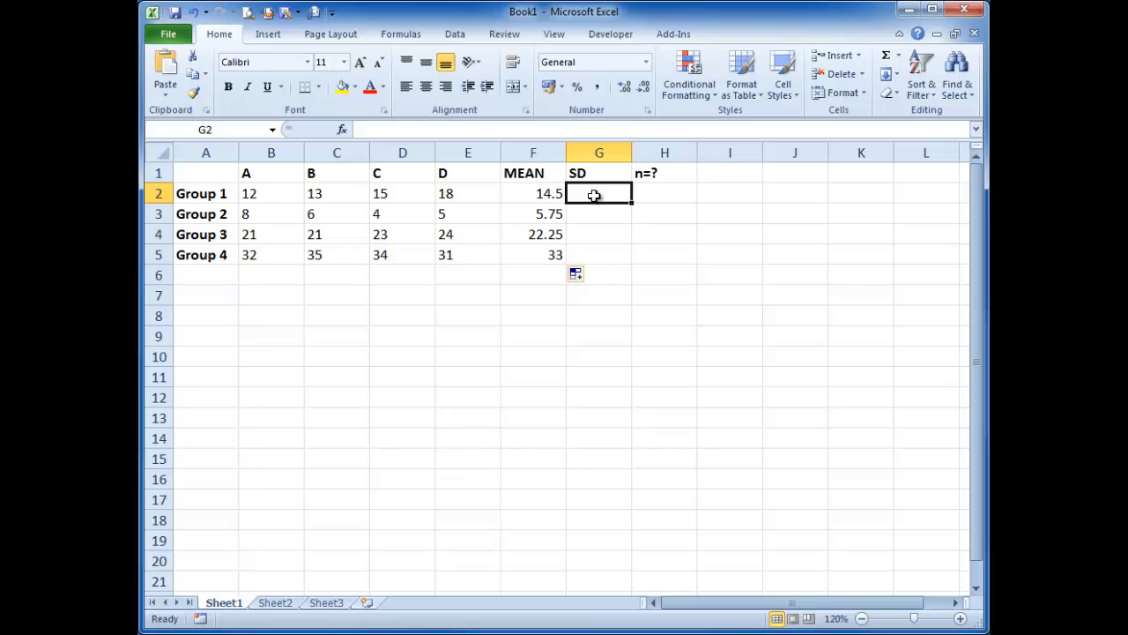
text(=tdev)
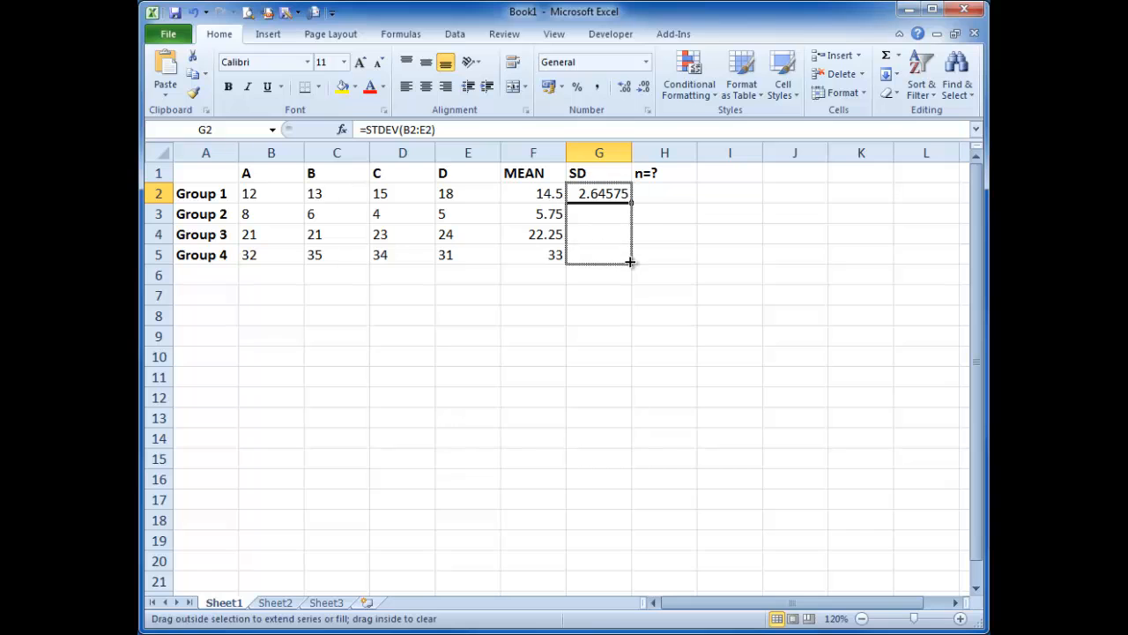
drag(630, 200, 629, 261)
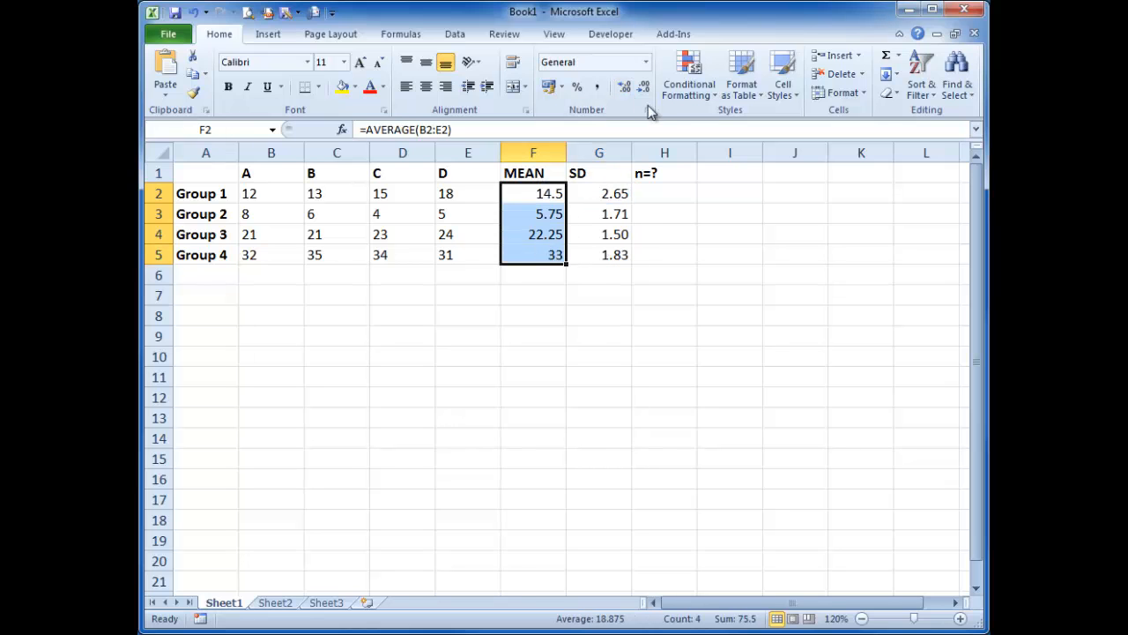
click(625, 87)
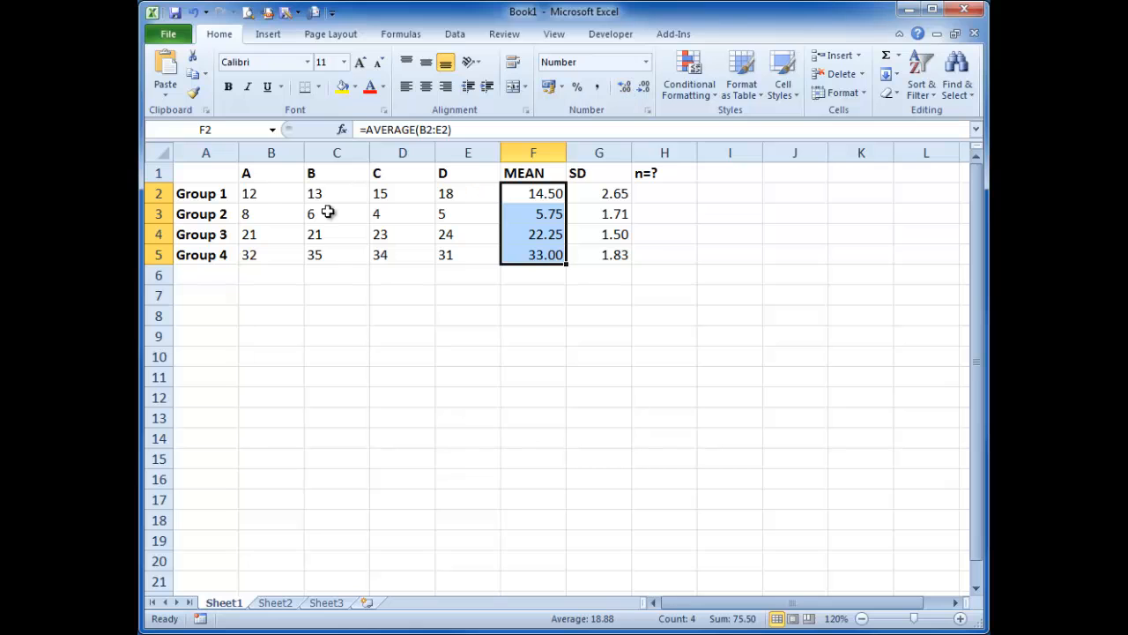
mouse_move(193, 255)
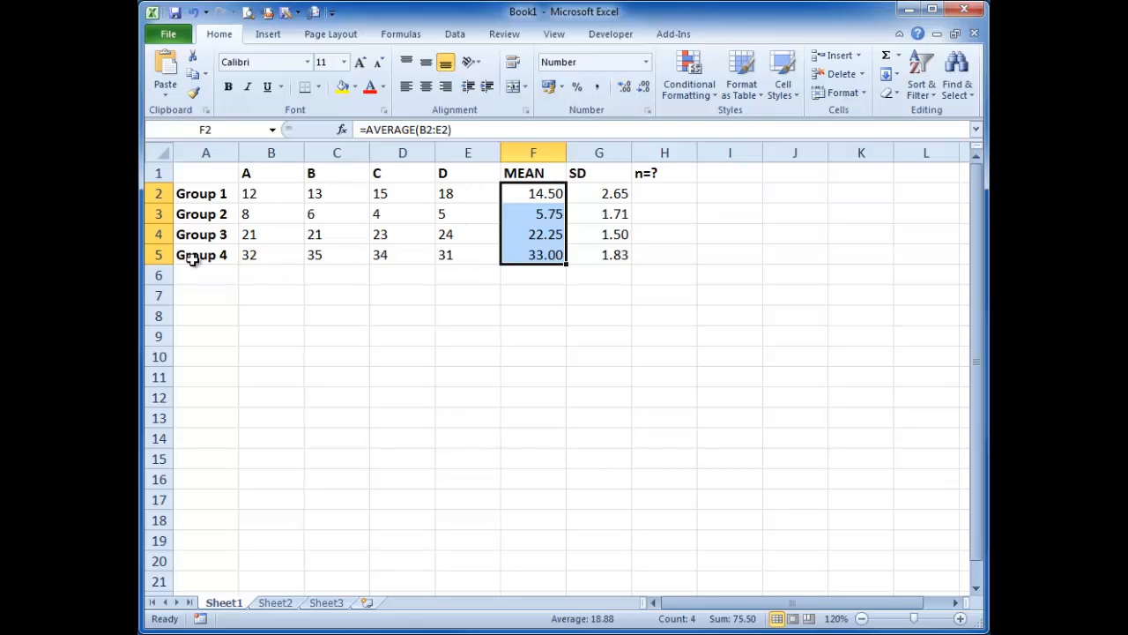
mouse_move(382, 207)
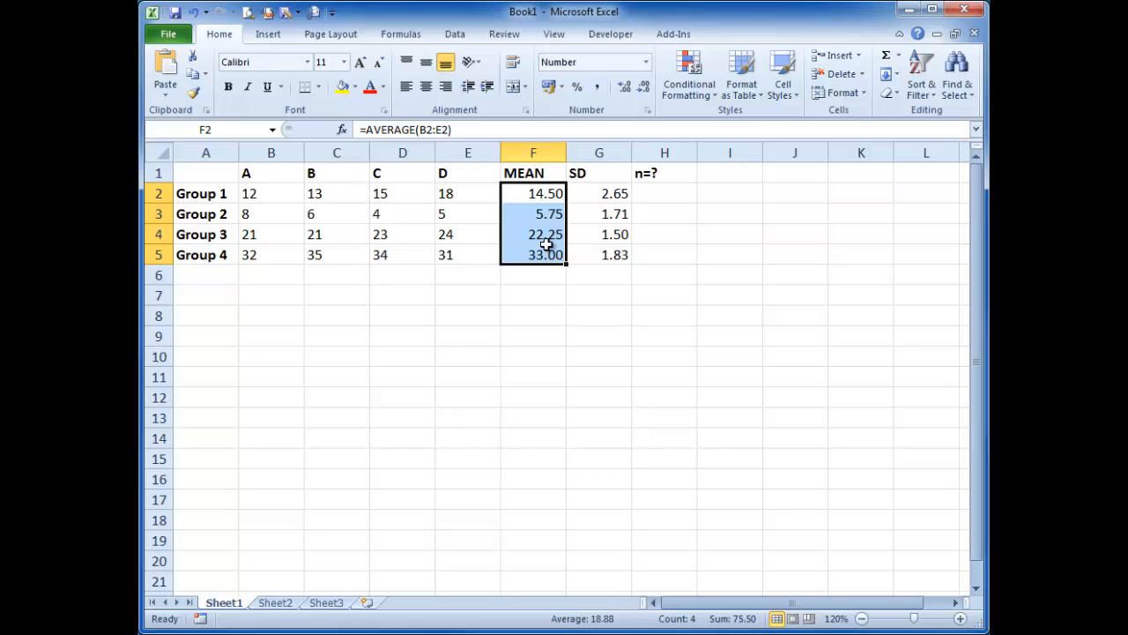
mouse_move(662, 249)
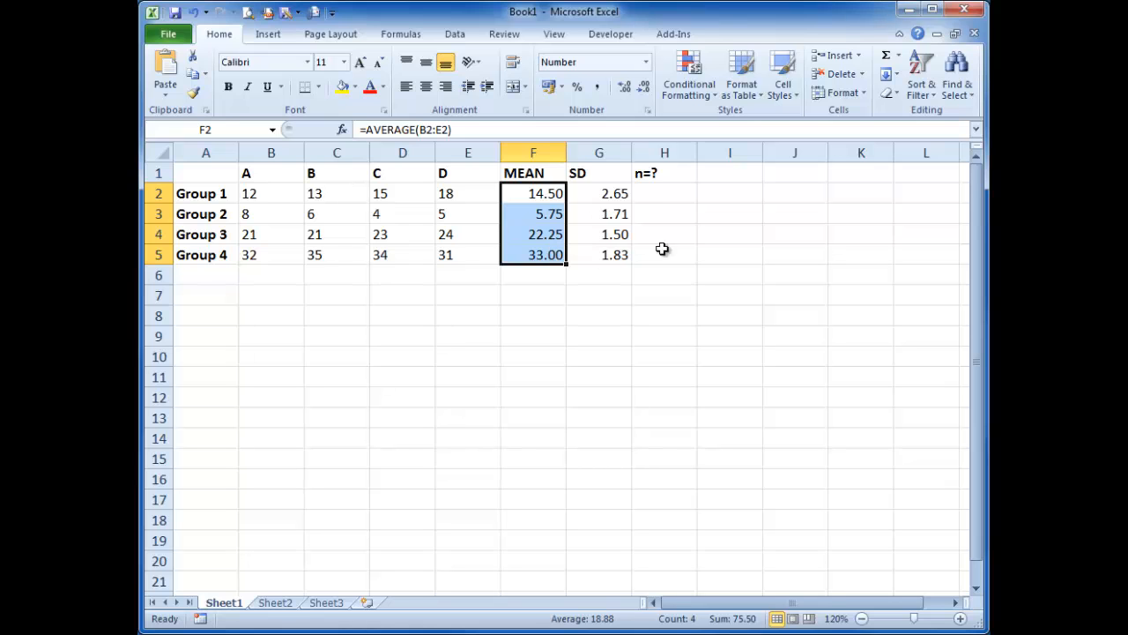
Enter a COUNT formula in H2 to count Group 1's values under n=?
click(664, 193)
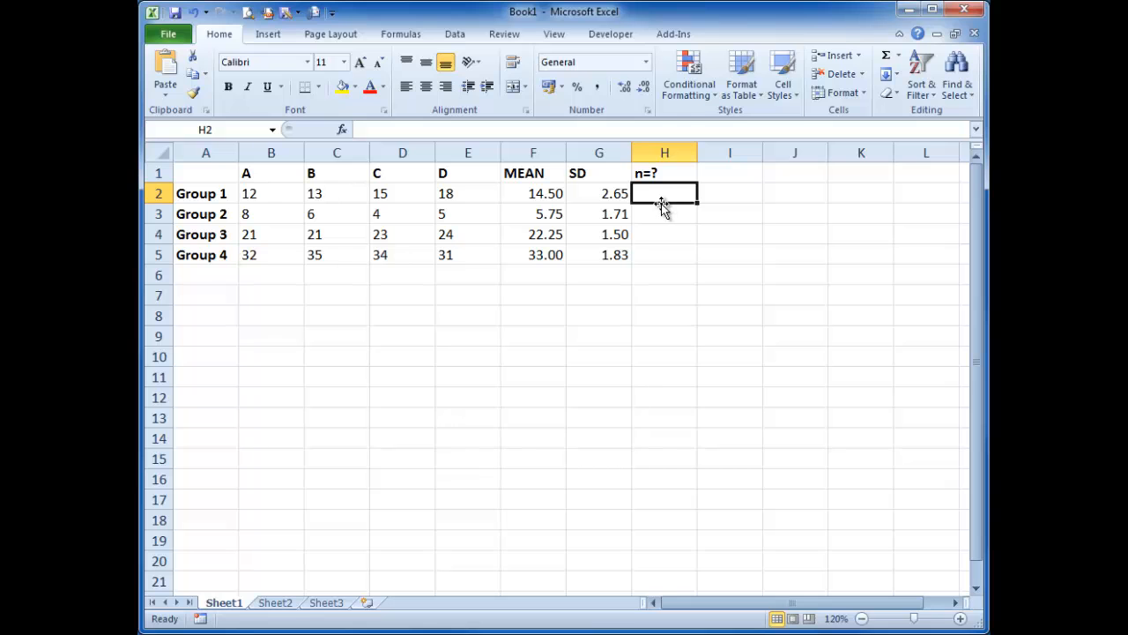
text(=count)
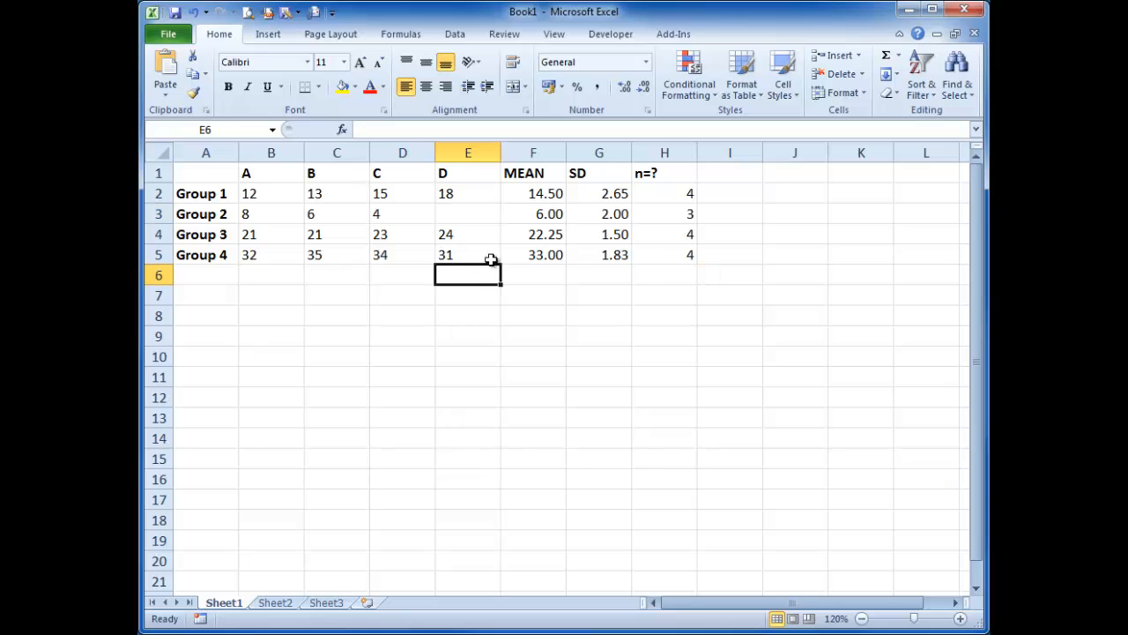
mouse_move(623, 238)
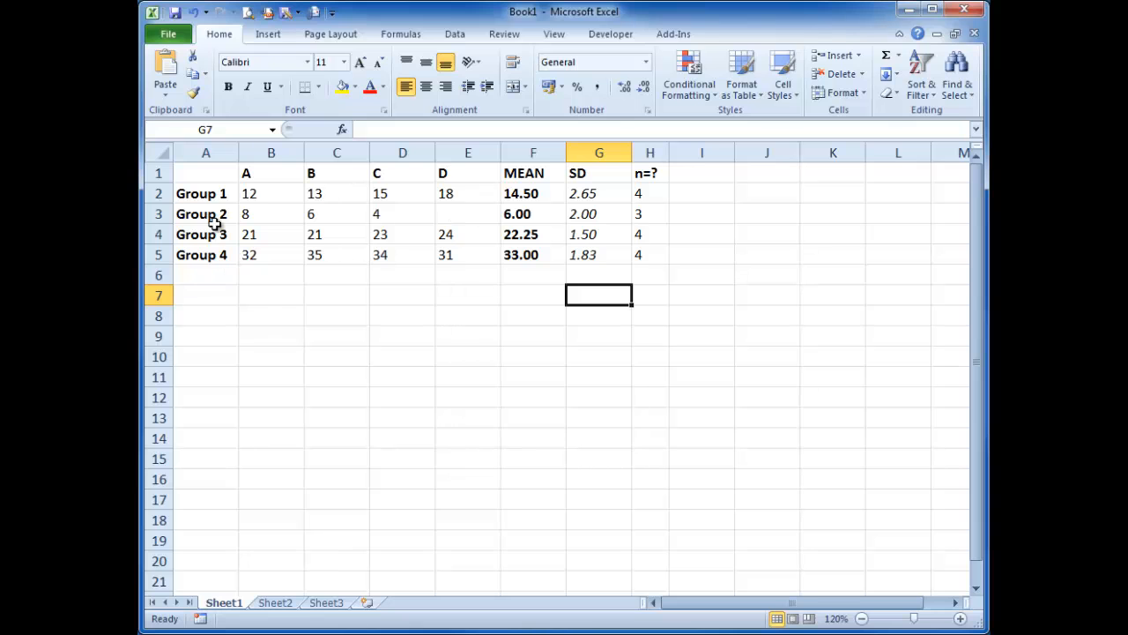
Insert a 2-D clustered column chart from labels A2:A5 and means F2:F5
drag(203, 194, 203, 255)
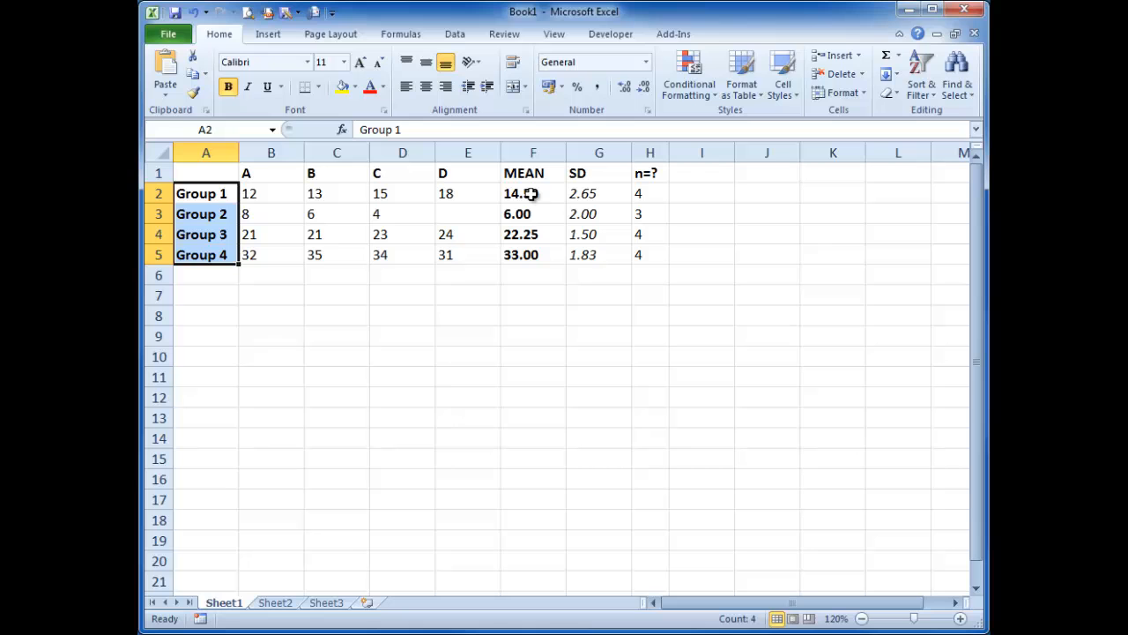
drag(533, 193, 533, 254)
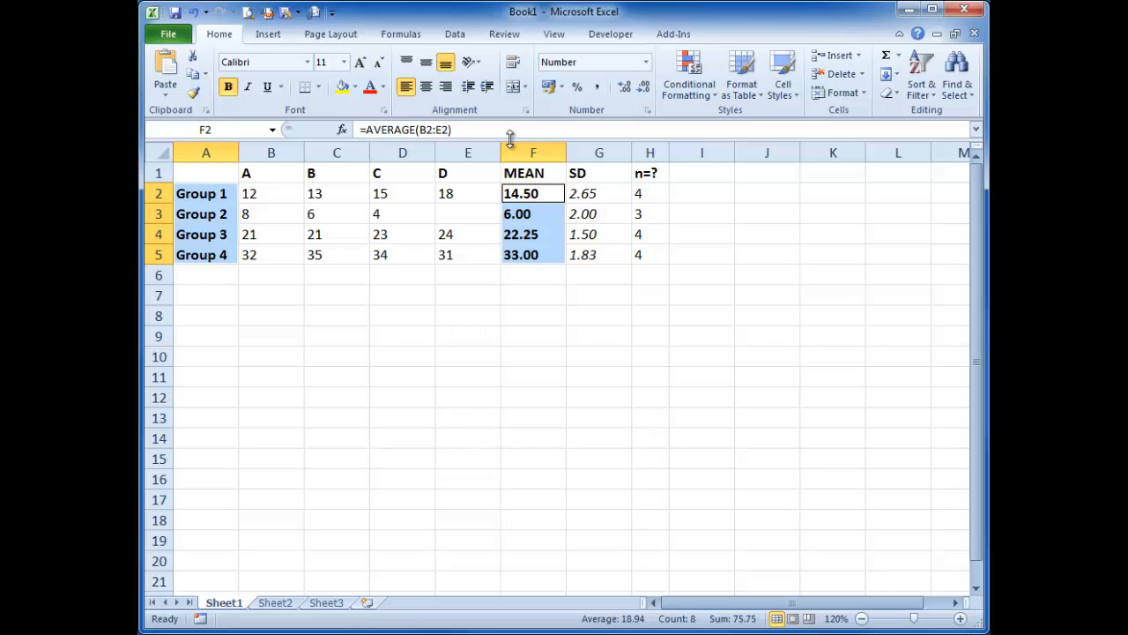
click(268, 33)
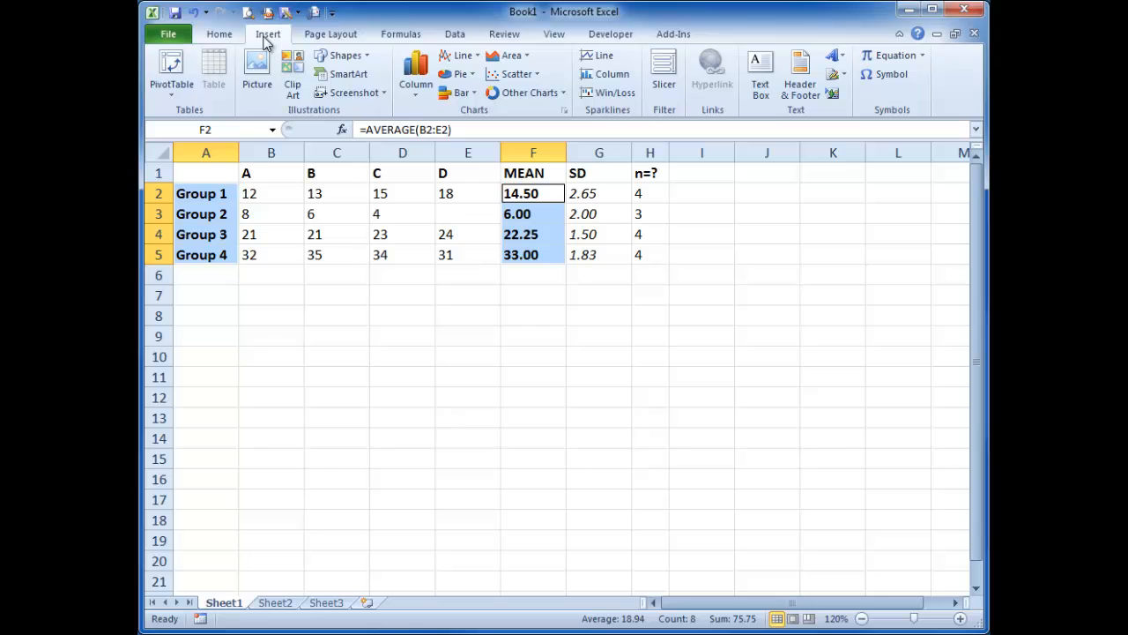
click(415, 66)
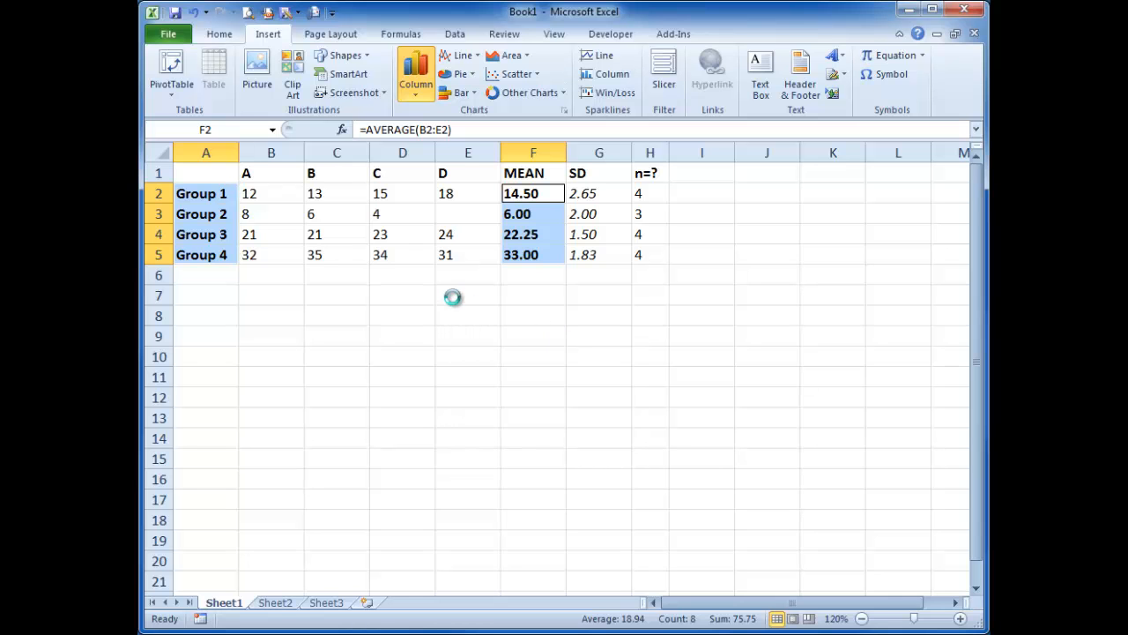
click(415, 73)
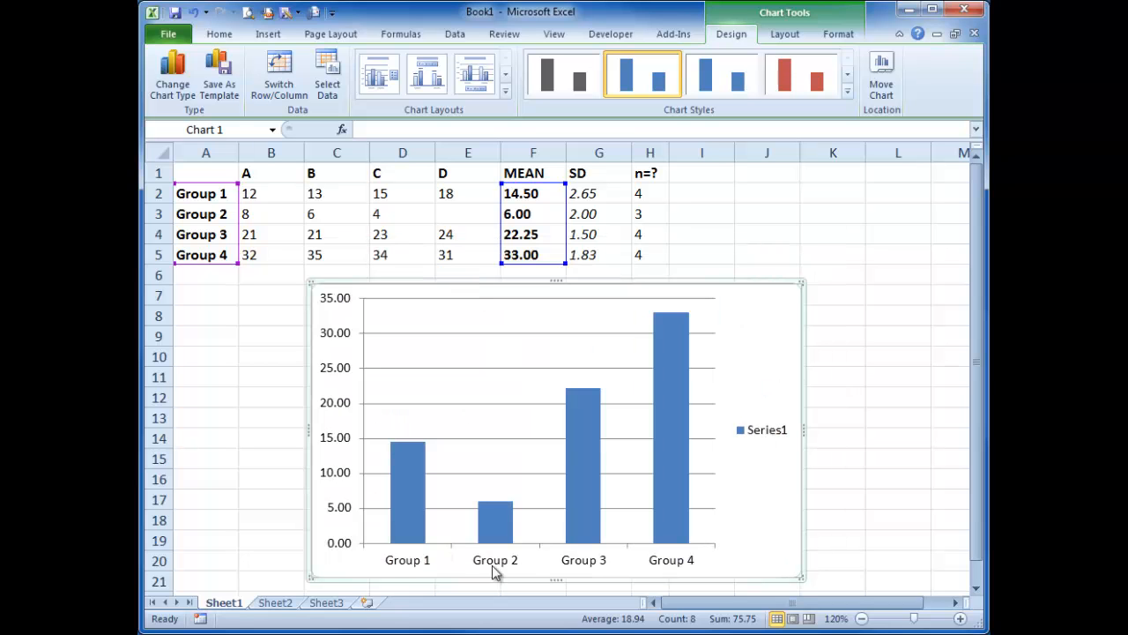
mouse_move(407, 468)
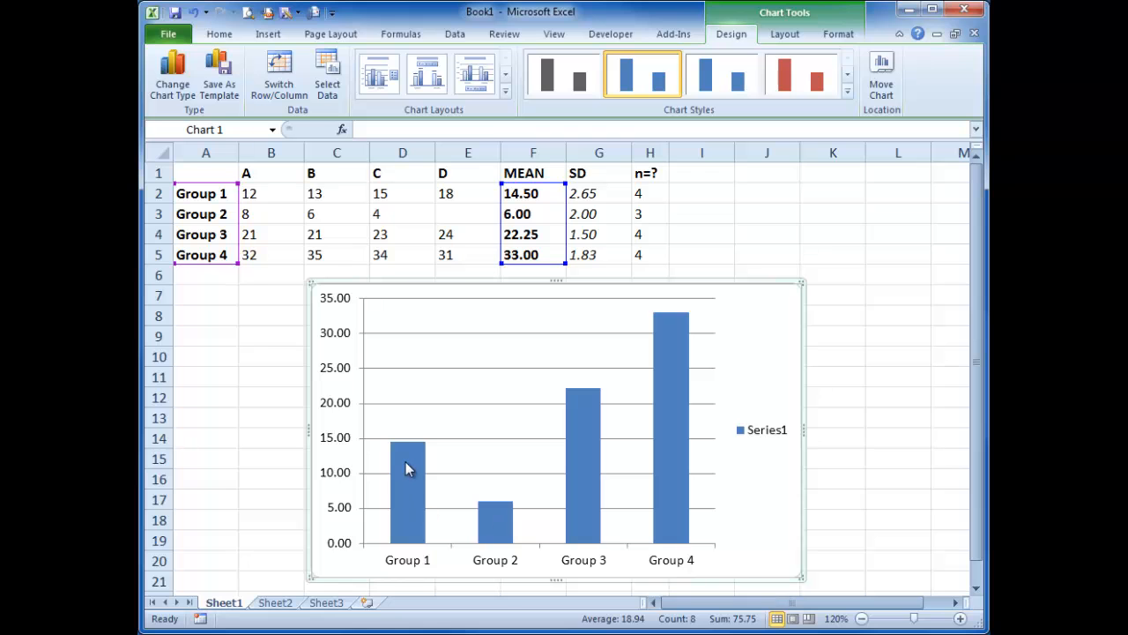
mouse_move(523, 494)
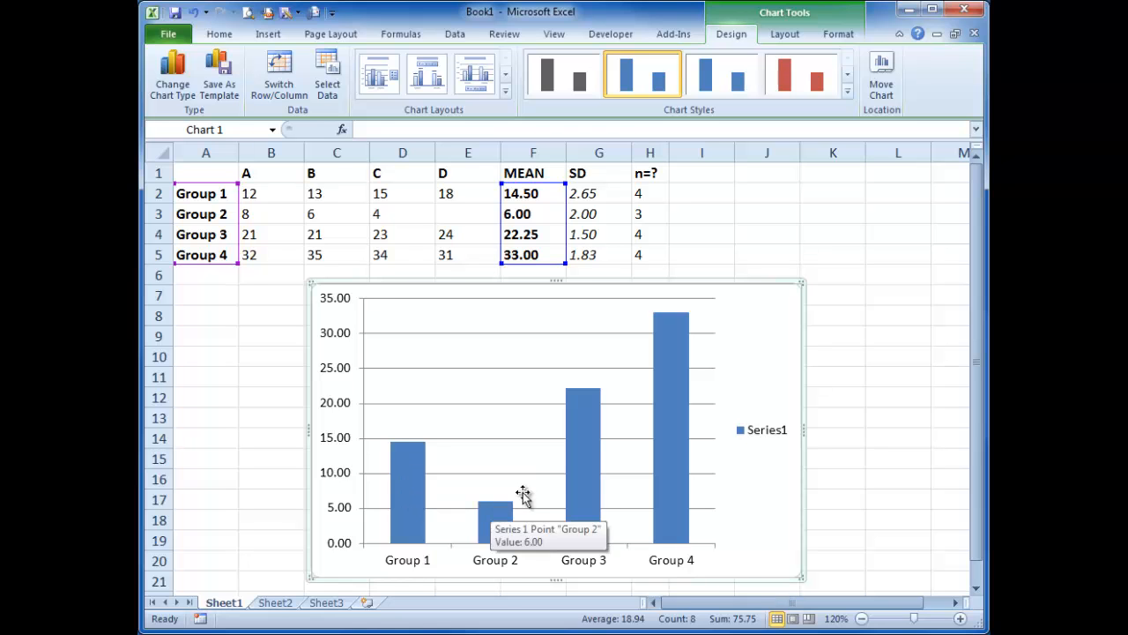
mouse_move(672, 370)
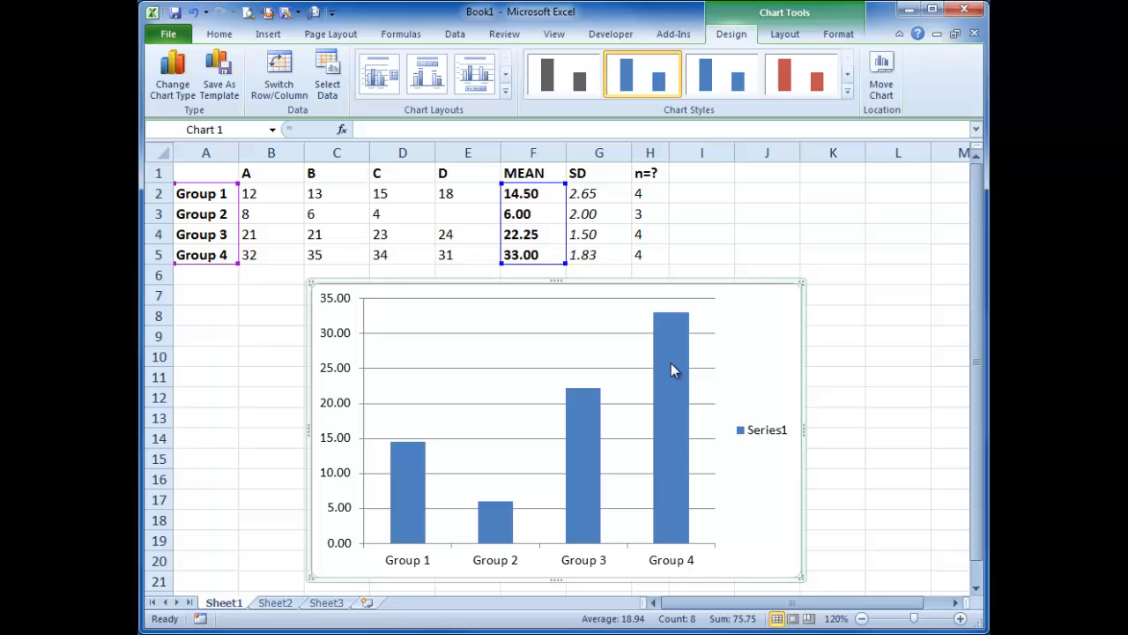
Delete the Series1 legend and give the columns a solid black fill
click(767, 429)
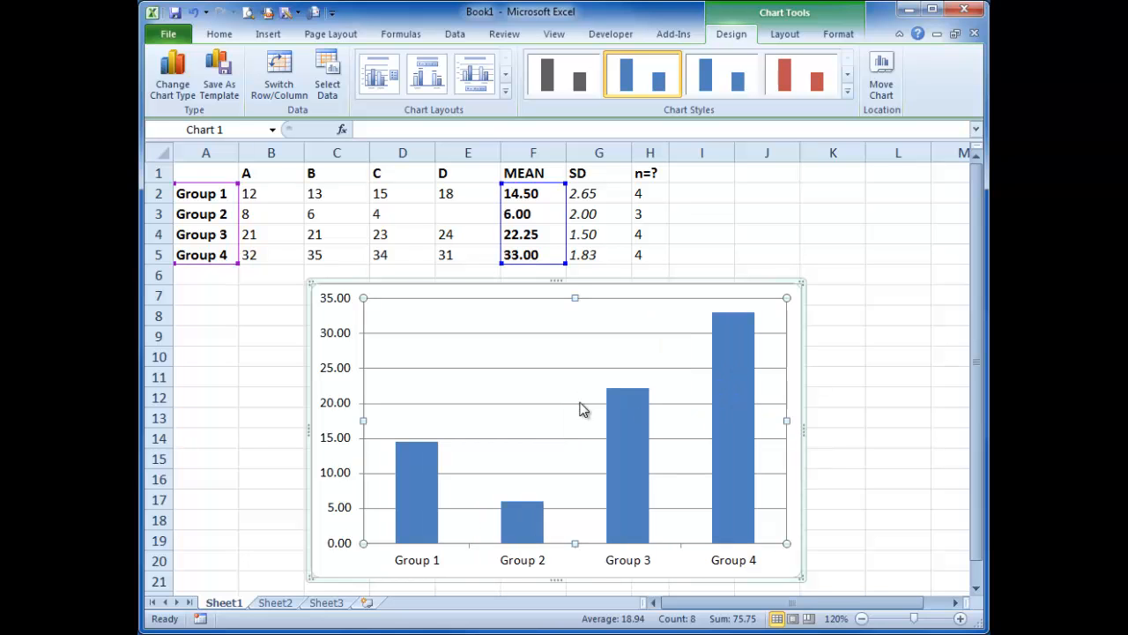
mouse_move(579, 404)
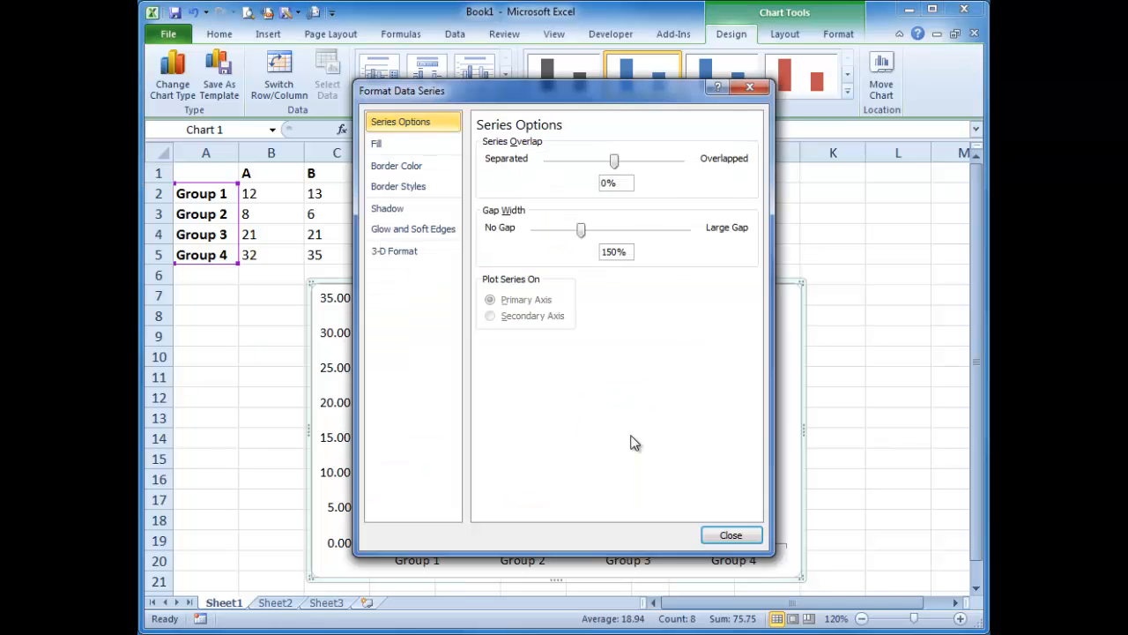
click(376, 143)
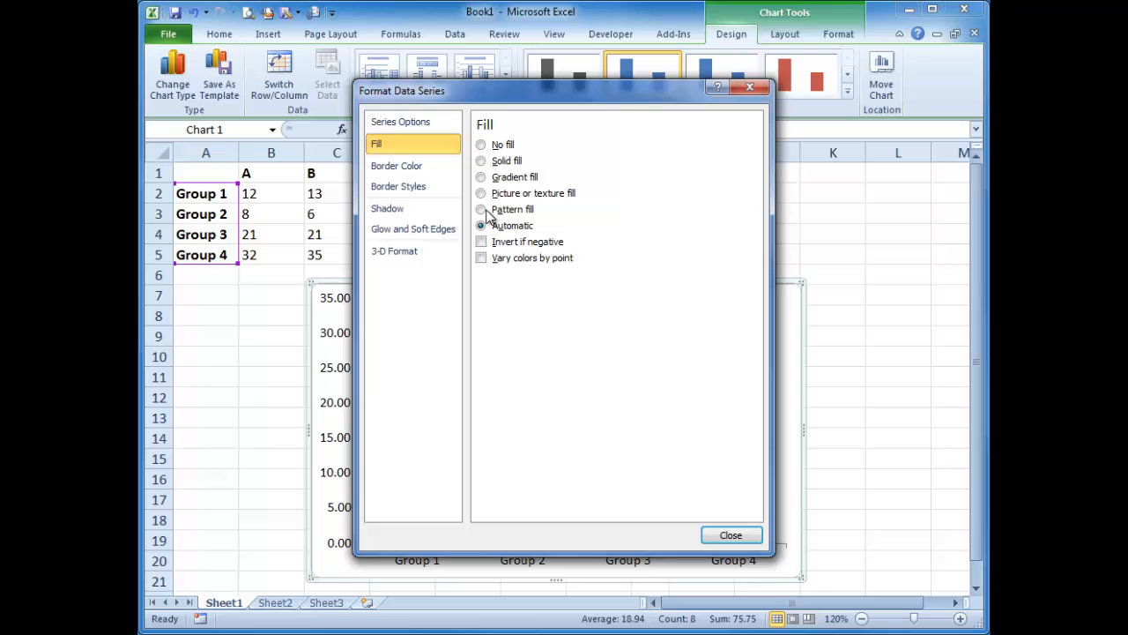
click(481, 160)
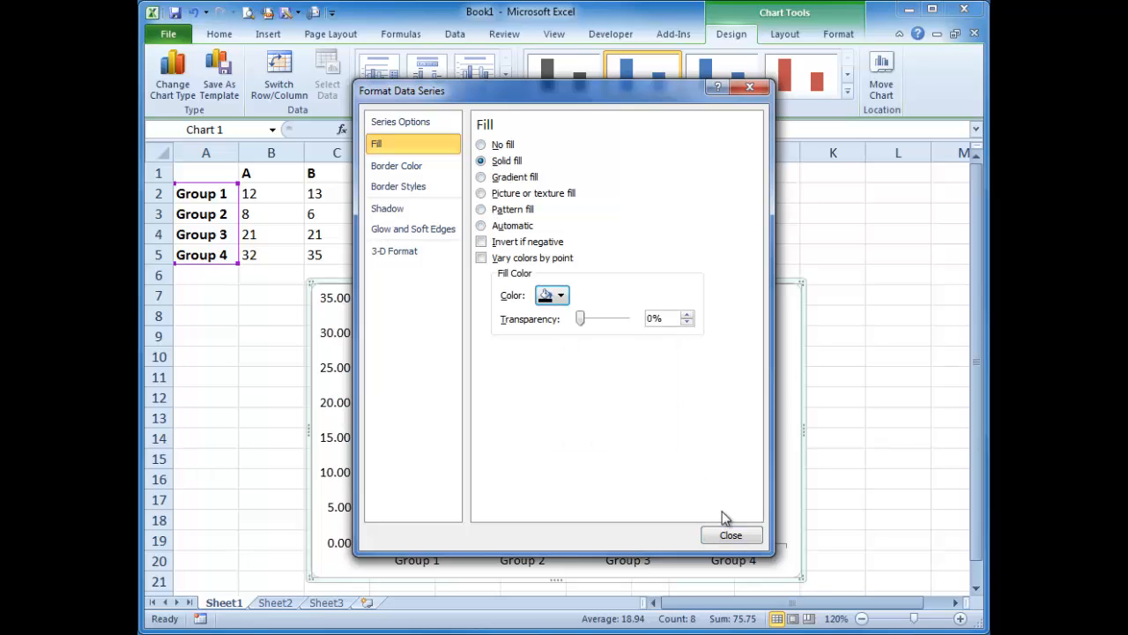
click(730, 535)
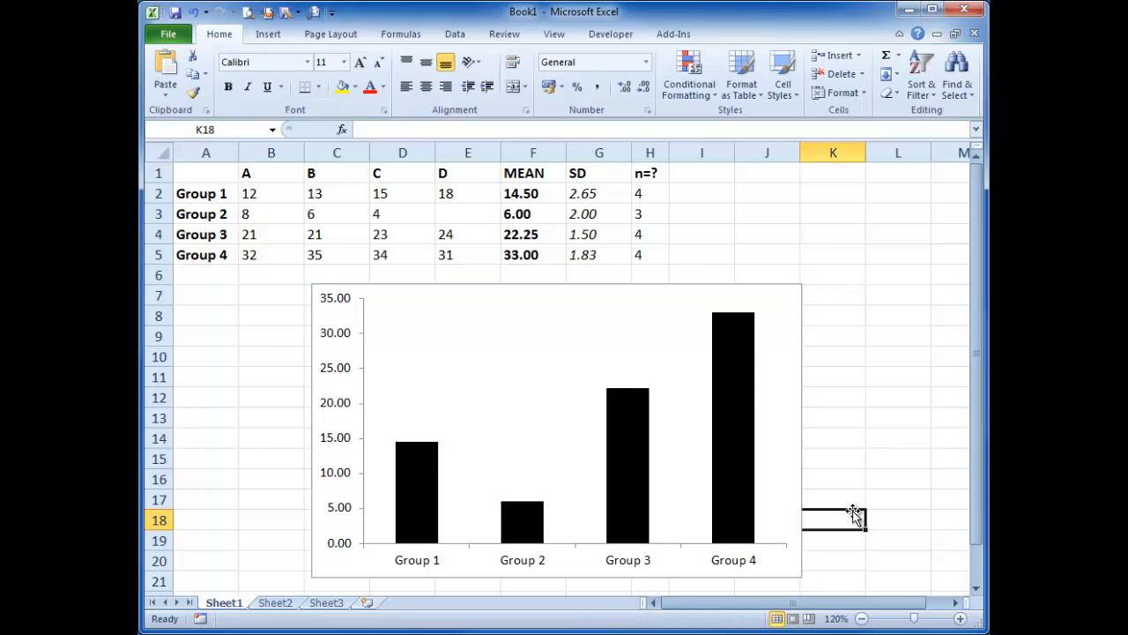
mouse_move(745, 323)
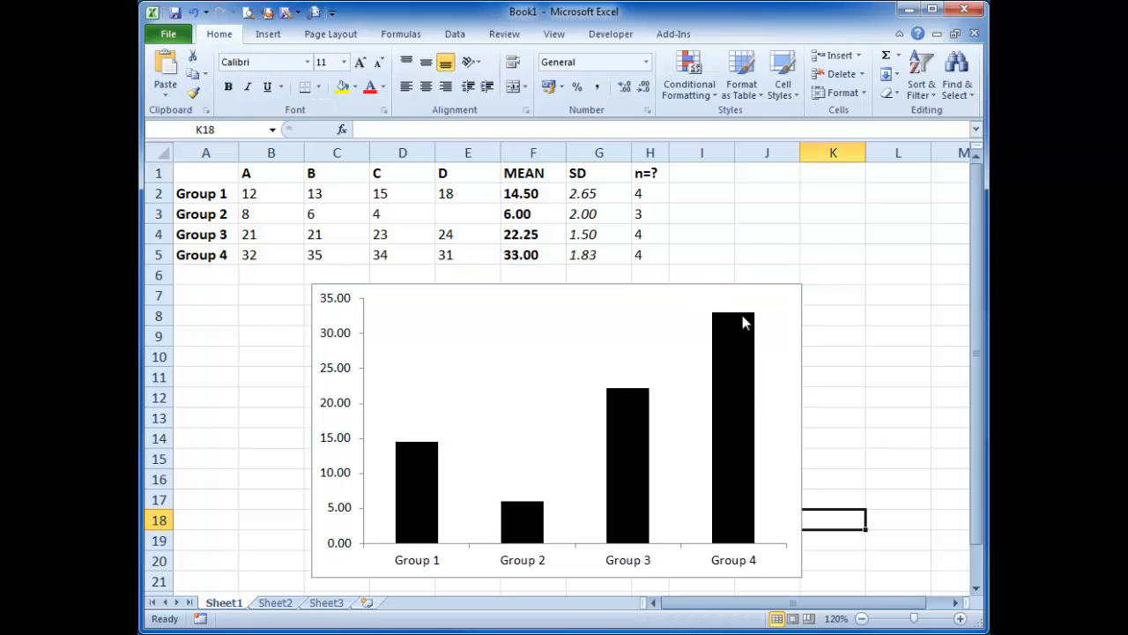
mouse_move(589, 458)
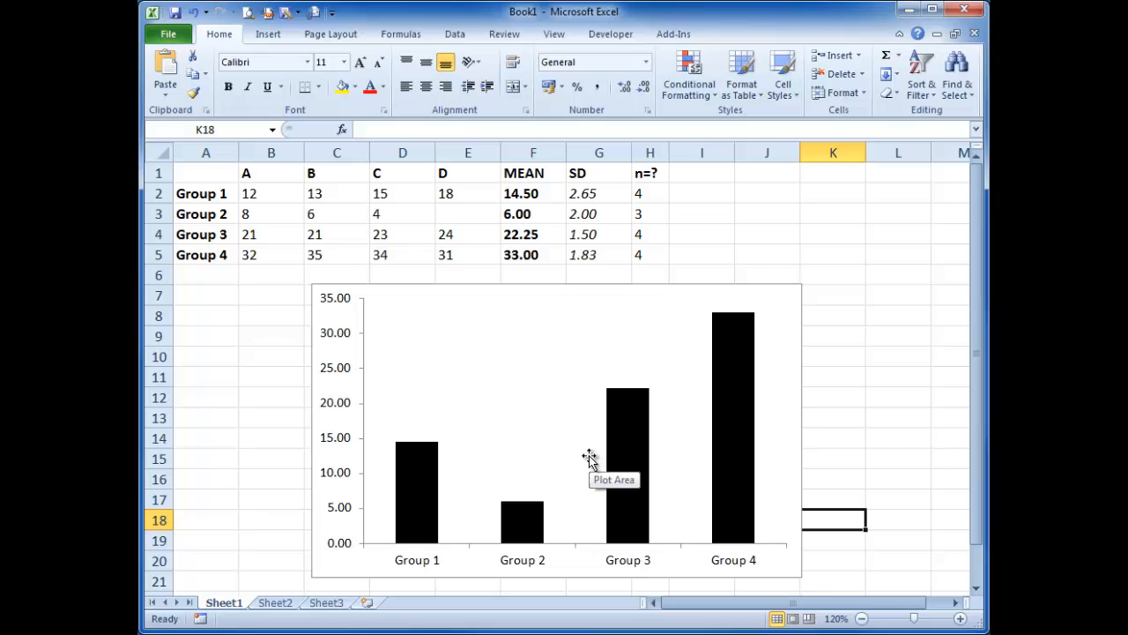
mouse_move(626, 522)
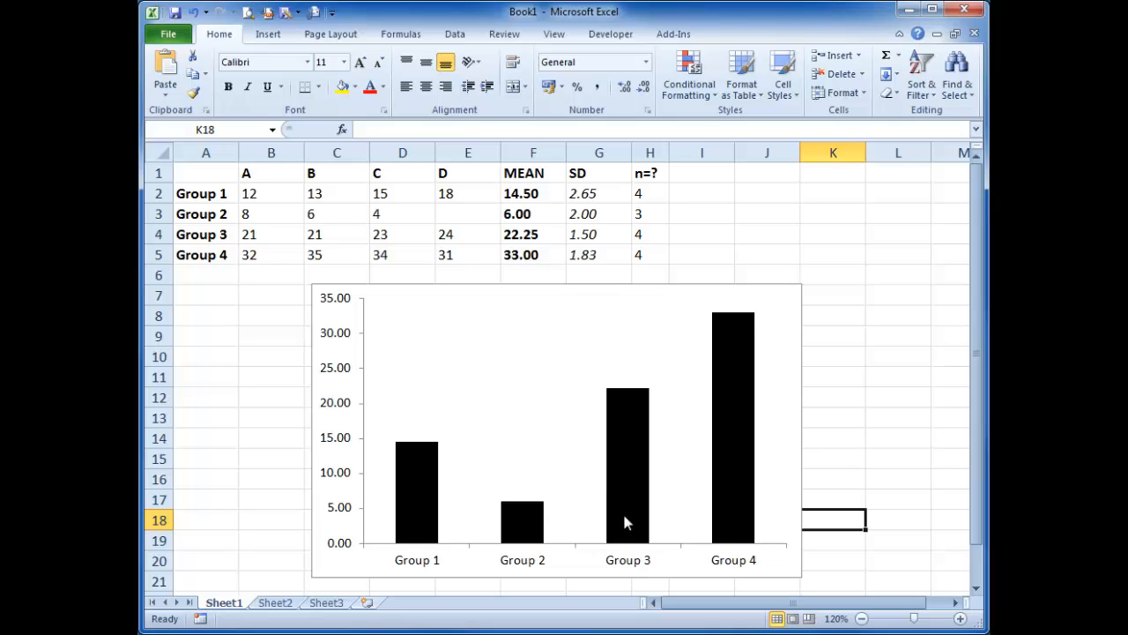
mouse_move(628, 441)
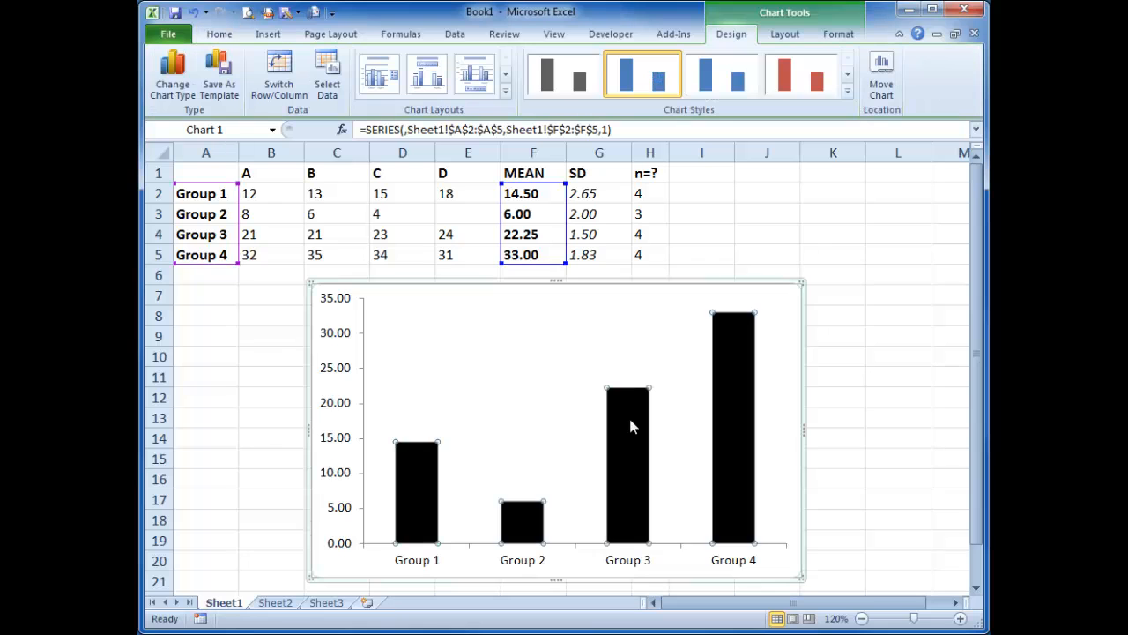
mouse_move(815, 40)
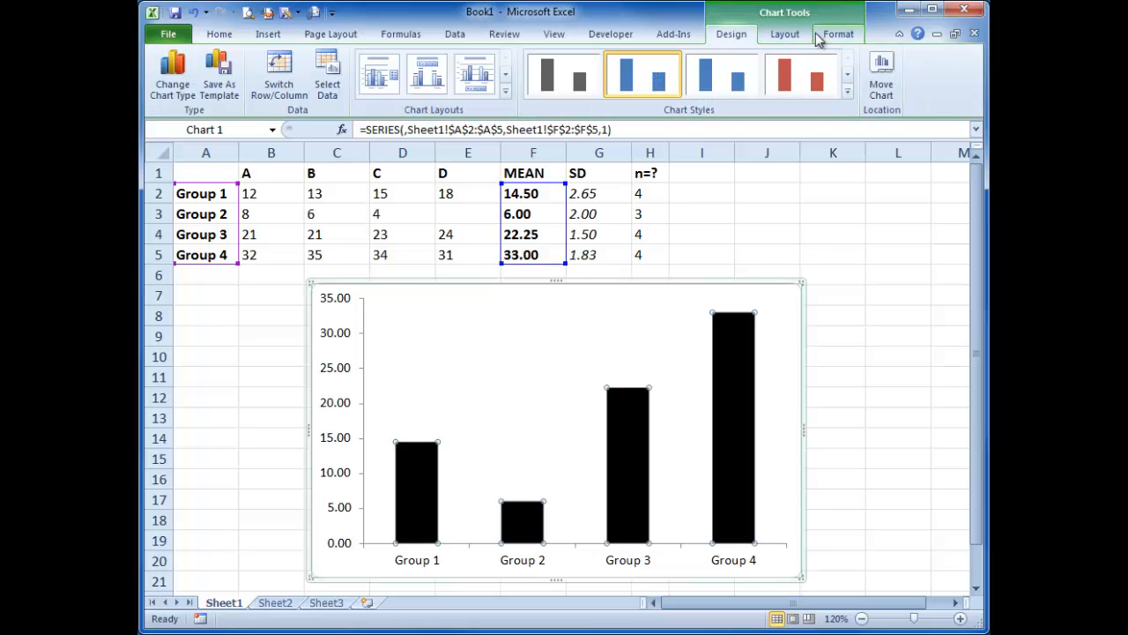
Show the Error Bars options list from the chart's Layout features
click(783, 33)
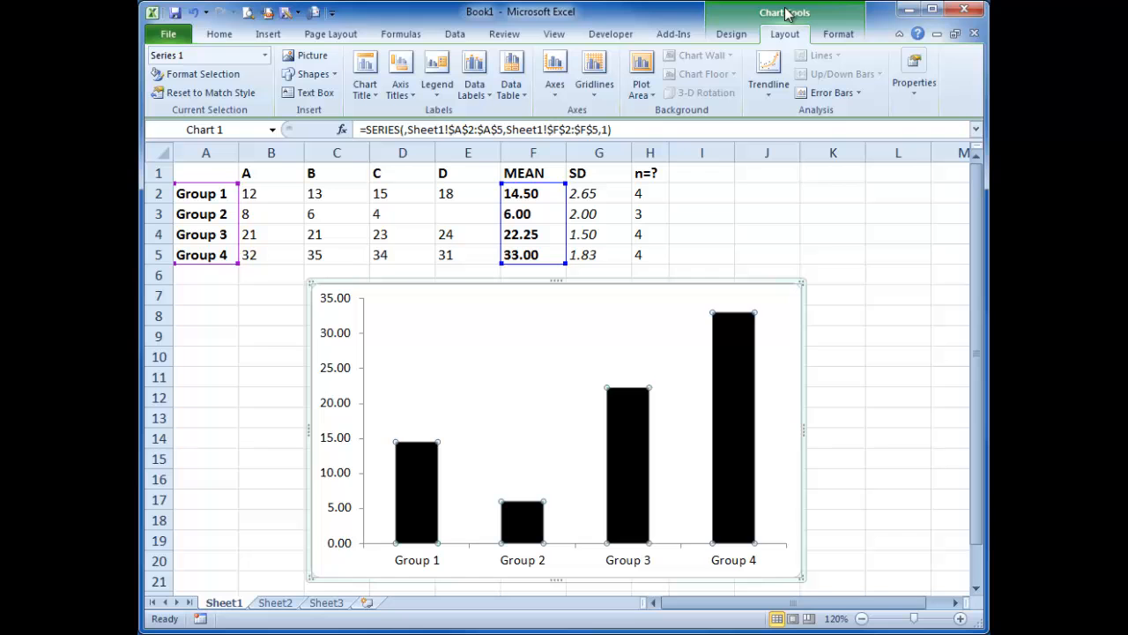
mouse_move(829, 91)
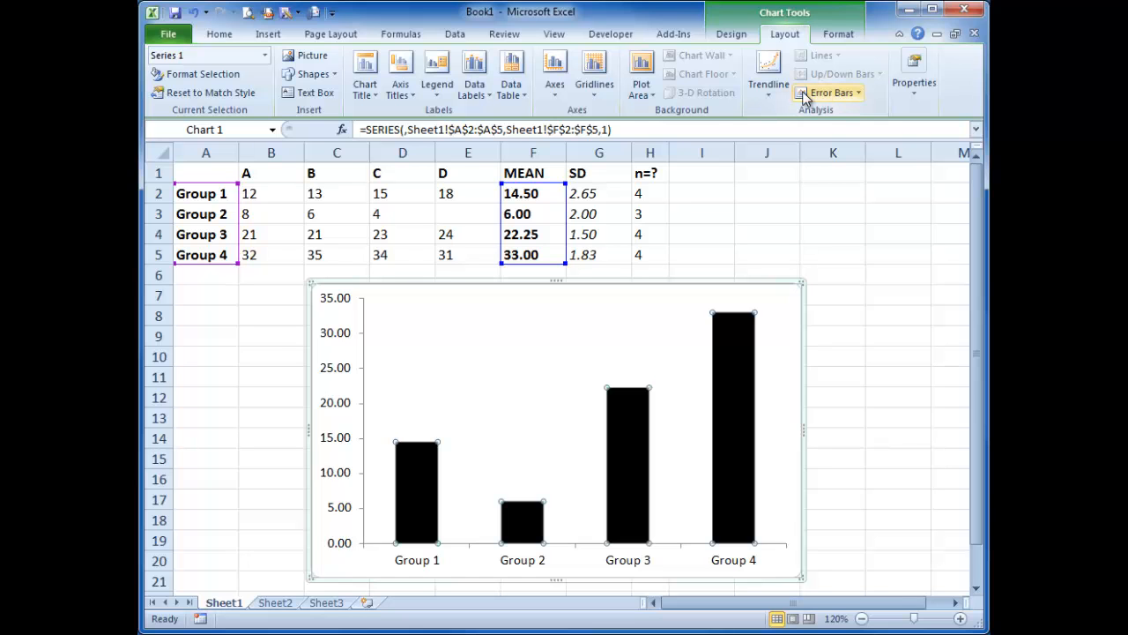
click(829, 92)
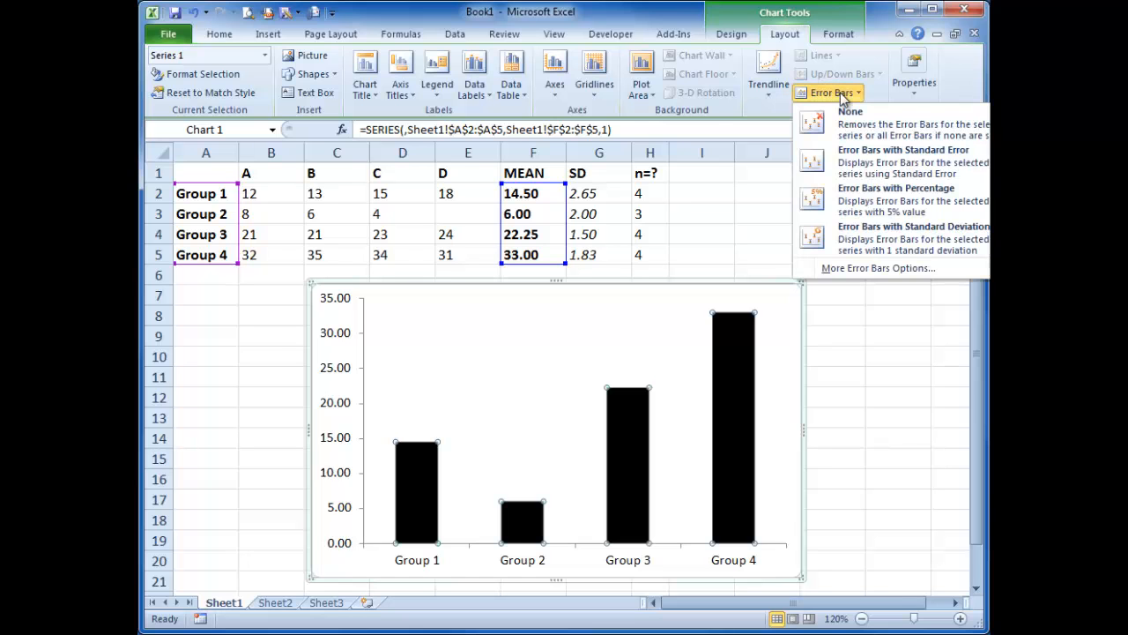
mouse_move(881, 123)
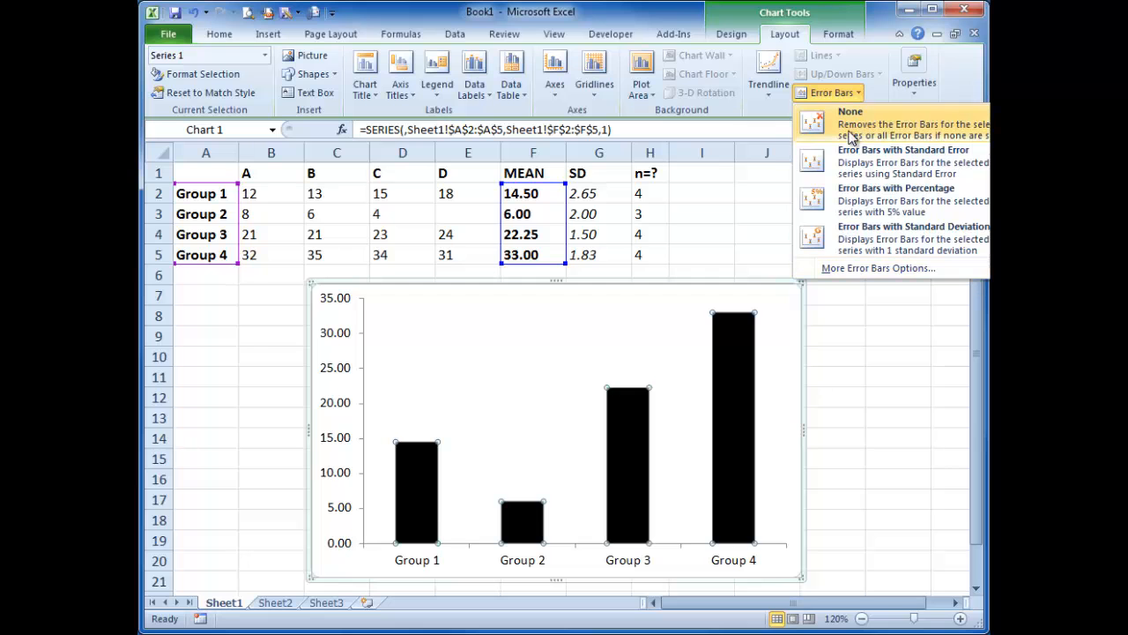
mouse_move(860, 160)
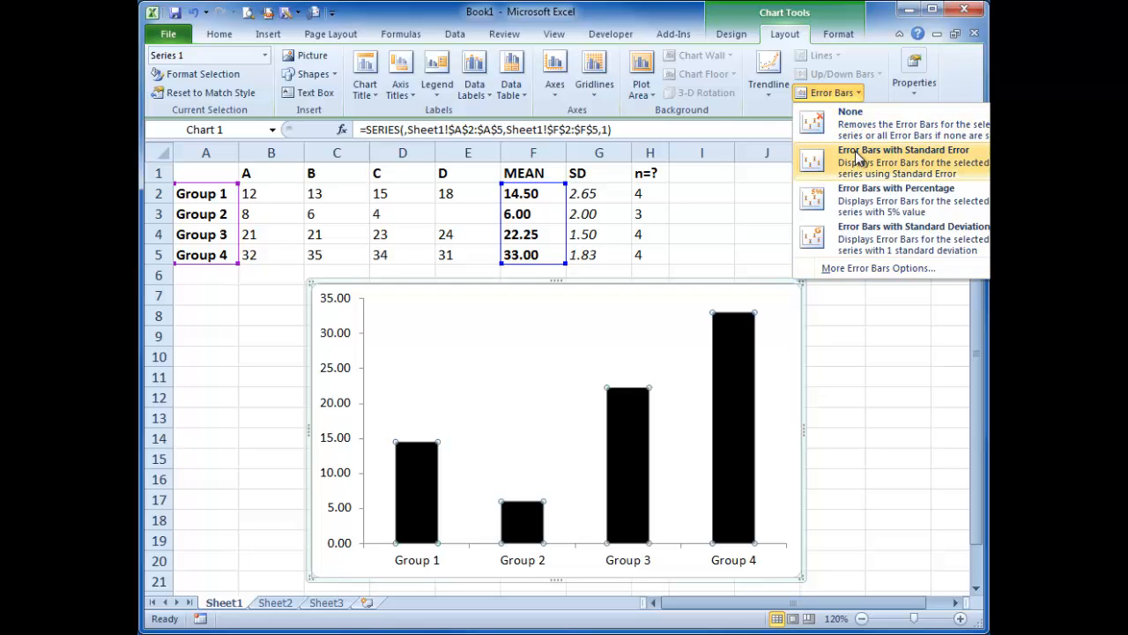
mouse_move(862, 181)
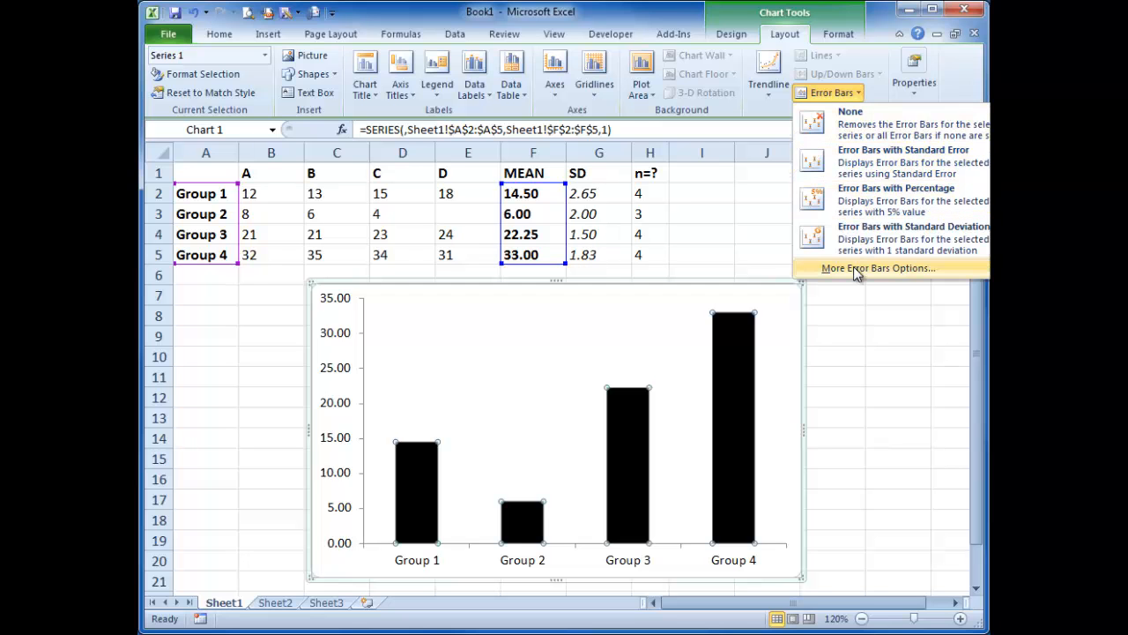
Set the error bars to a Custom error amount and begin specifying its values
click(879, 268)
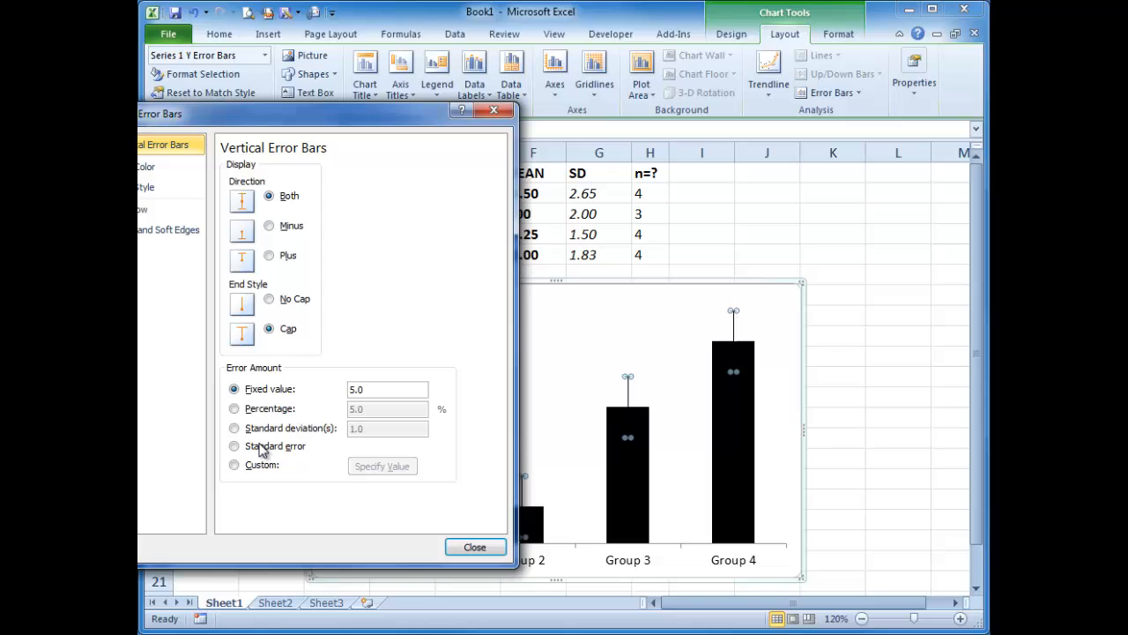
click(234, 465)
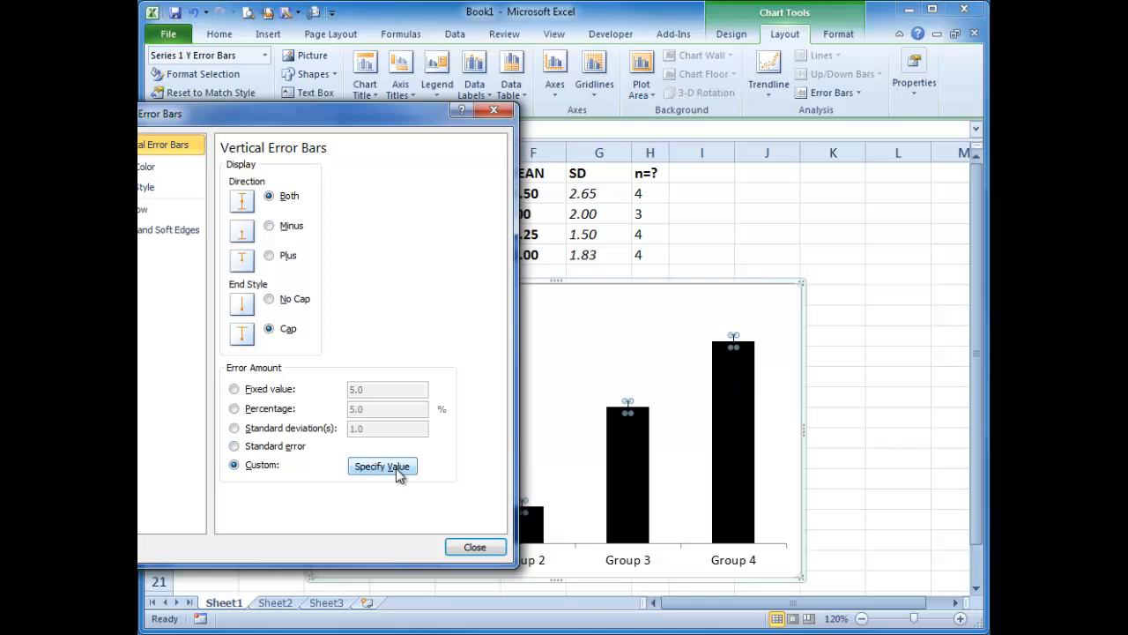
click(382, 467)
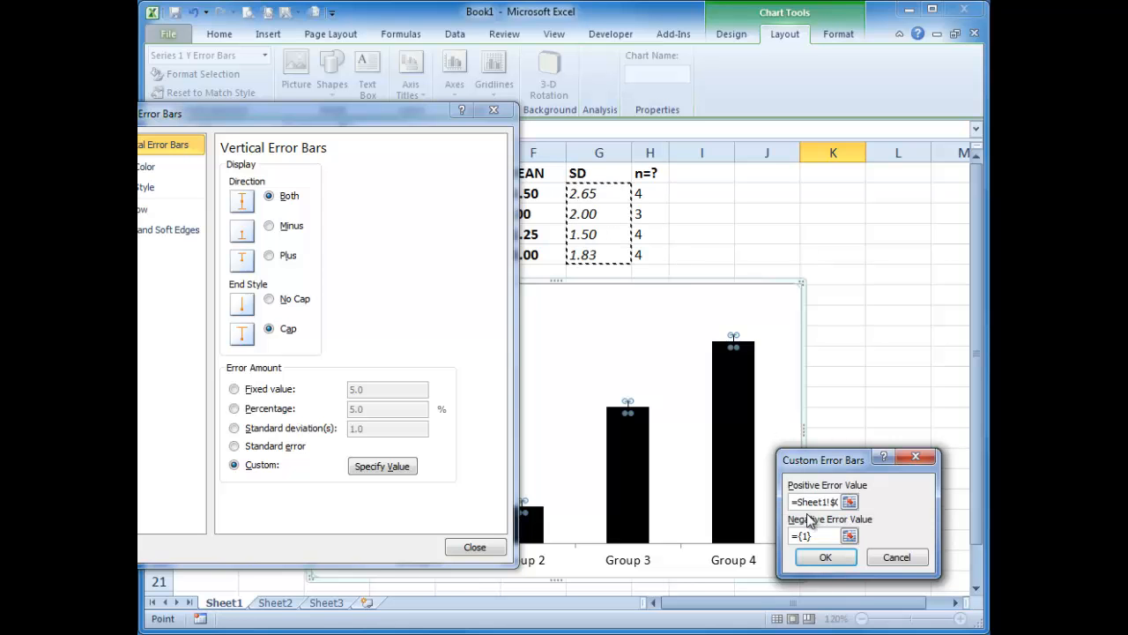
Use SD cells G2:G5 as both the positive and negative custom error values
drag(599, 193, 598, 254)
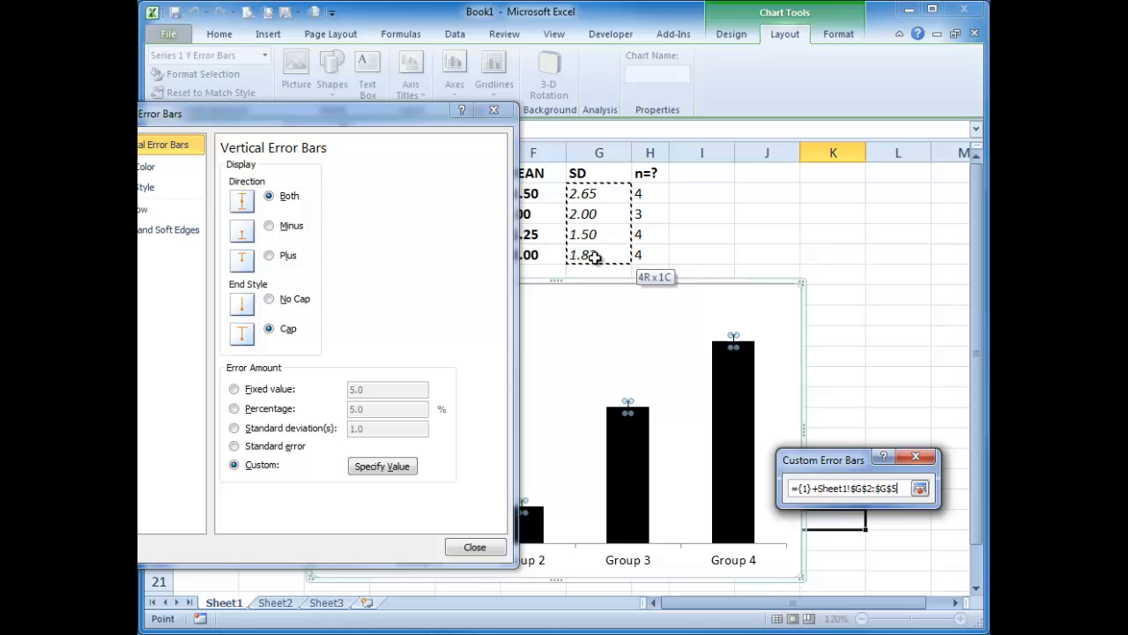
click(919, 487)
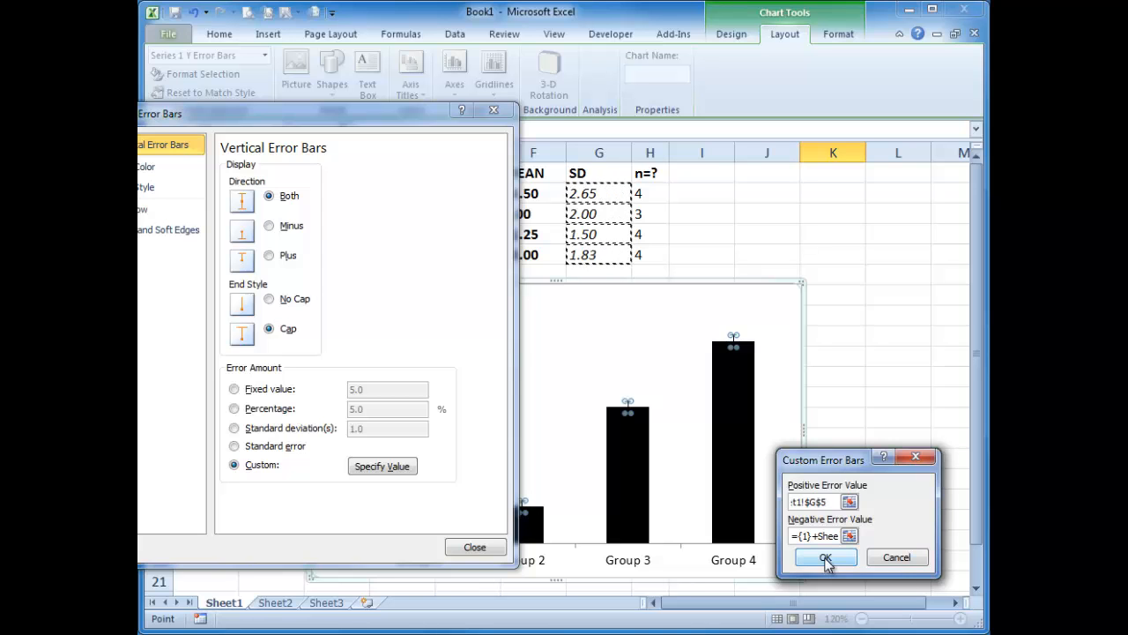
click(820, 536)
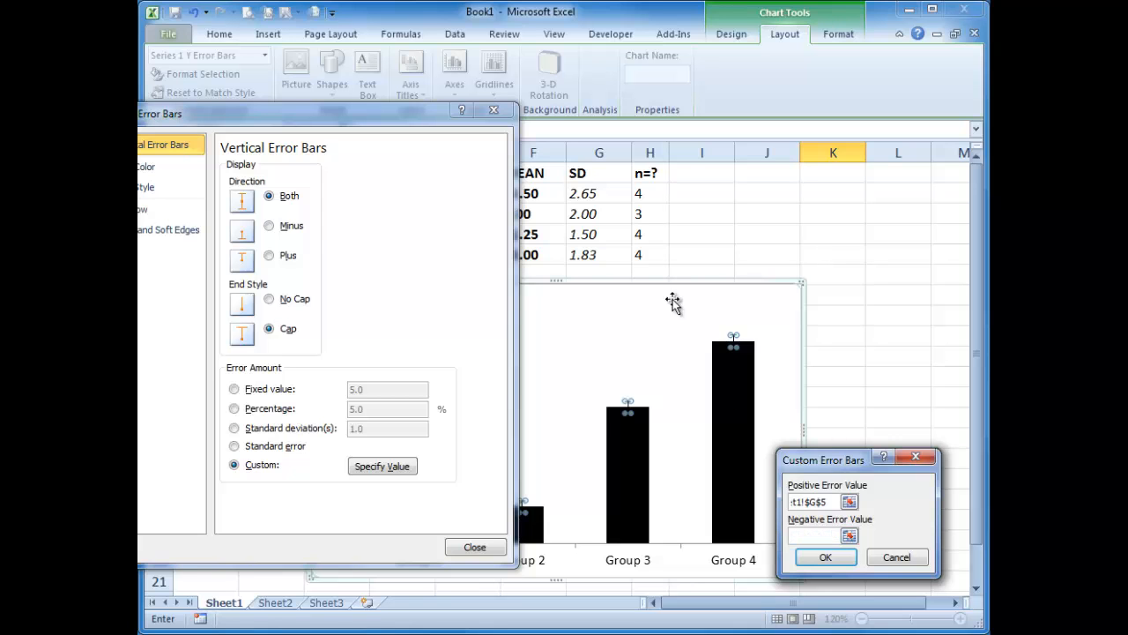
drag(600, 193, 600, 213)
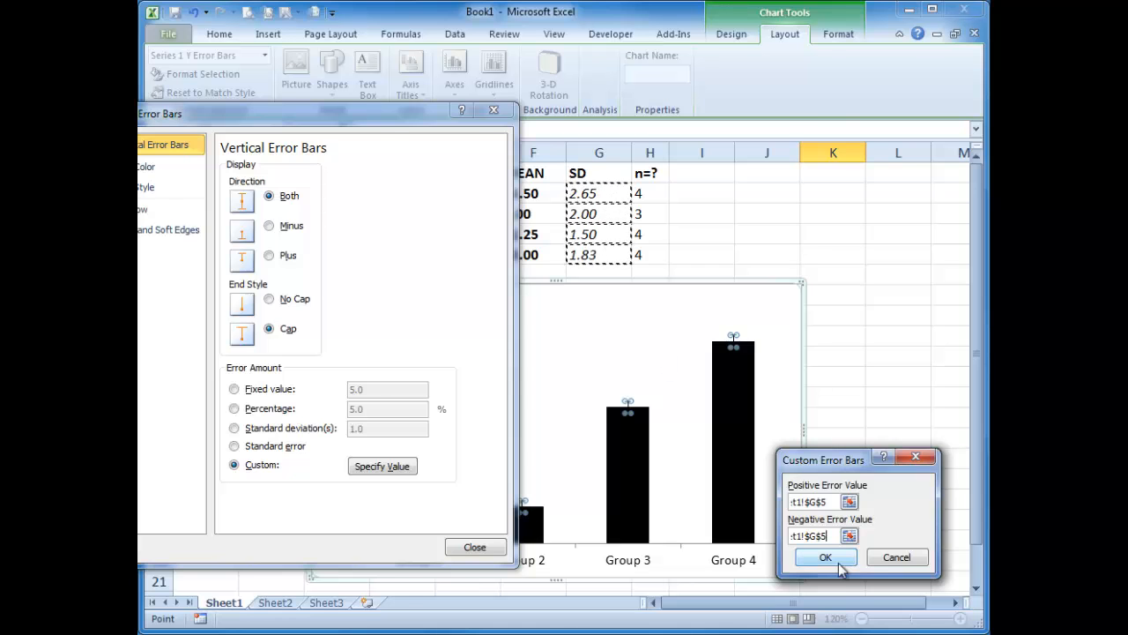
click(825, 557)
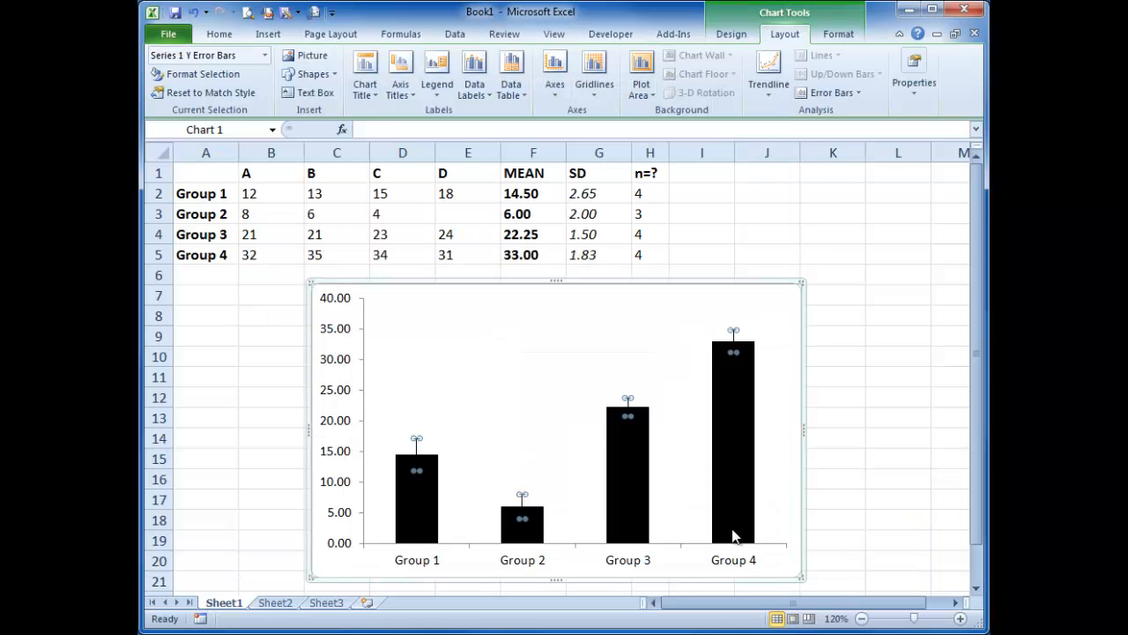
Change the four chart columns' solid fill from black to grey
click(832, 438)
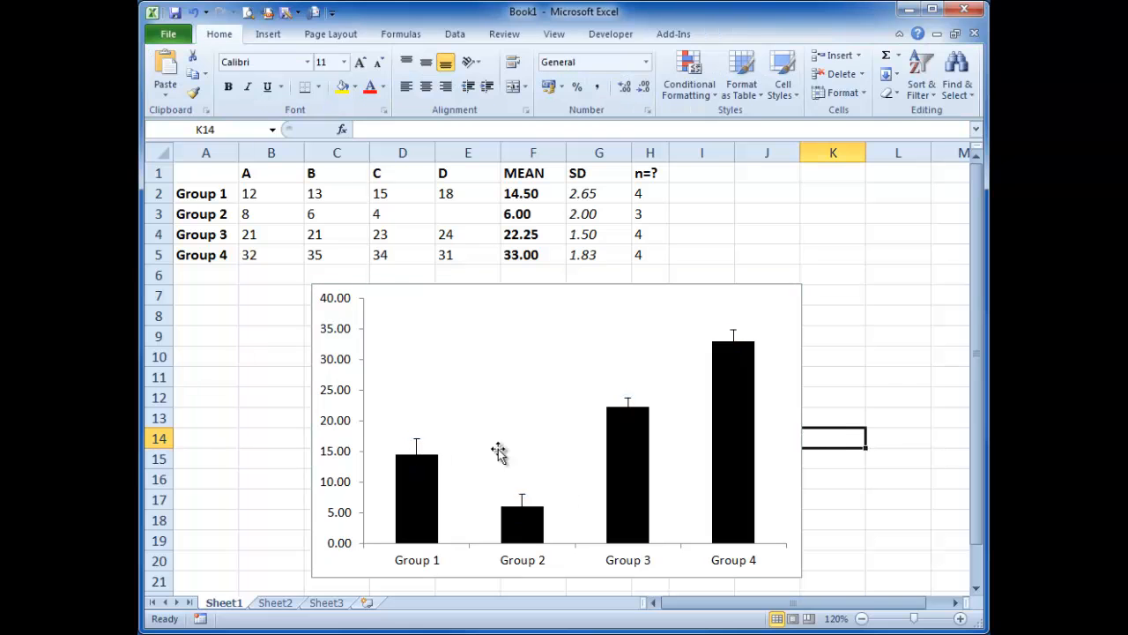
mouse_move(538, 476)
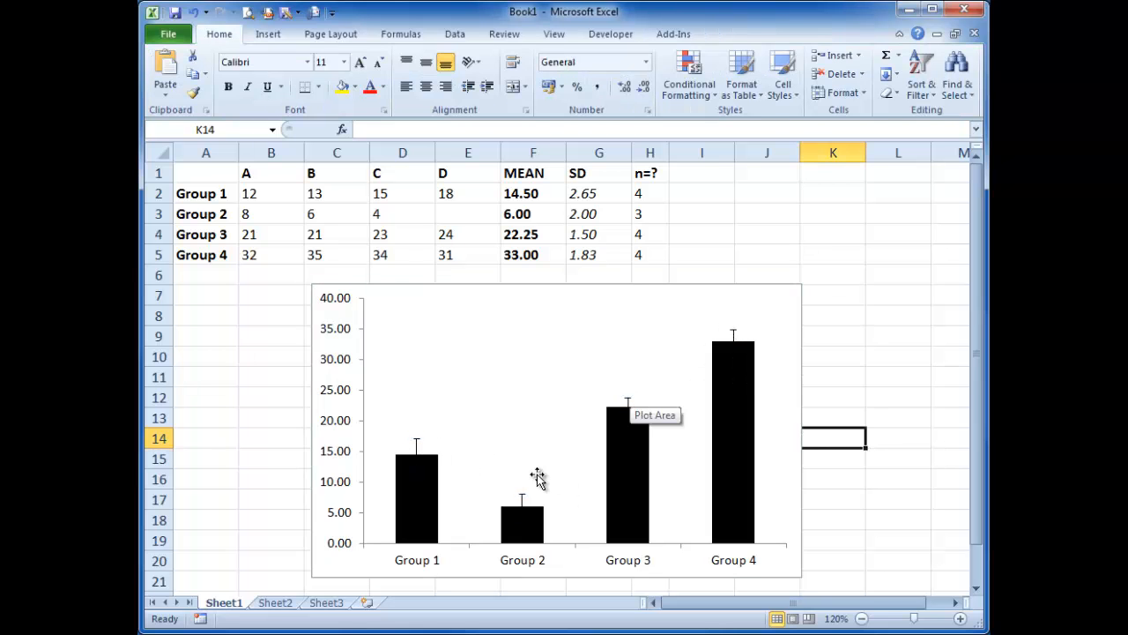
double_click(523, 494)
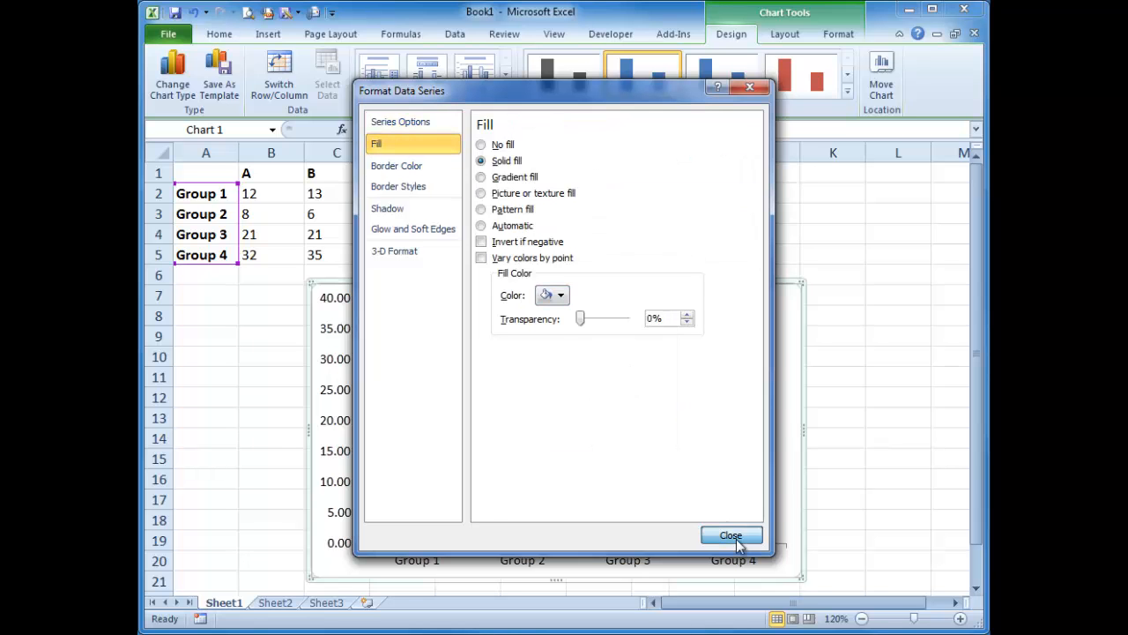
click(731, 536)
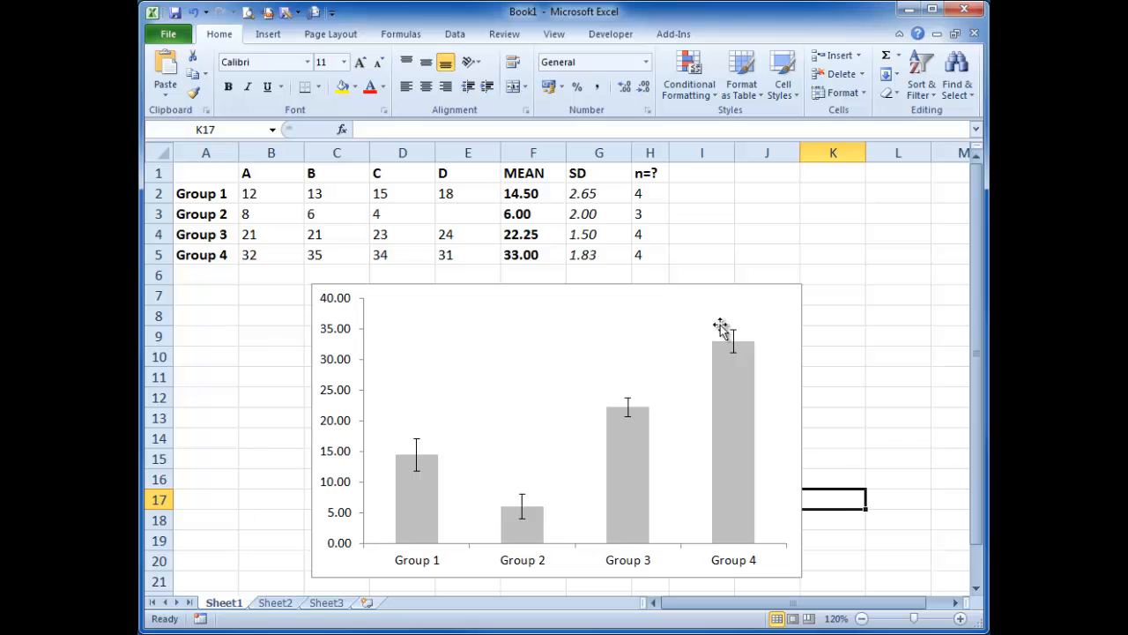
Change Group 2's third score (24, ending at 7) and click away to see the chart update
click(403, 213)
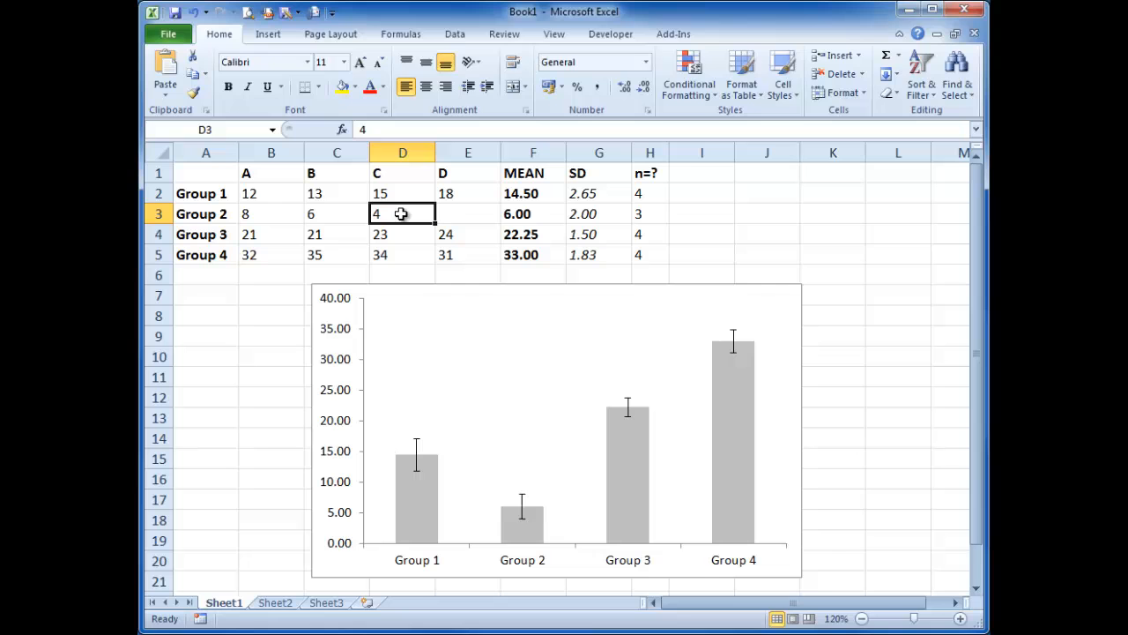
text(24)
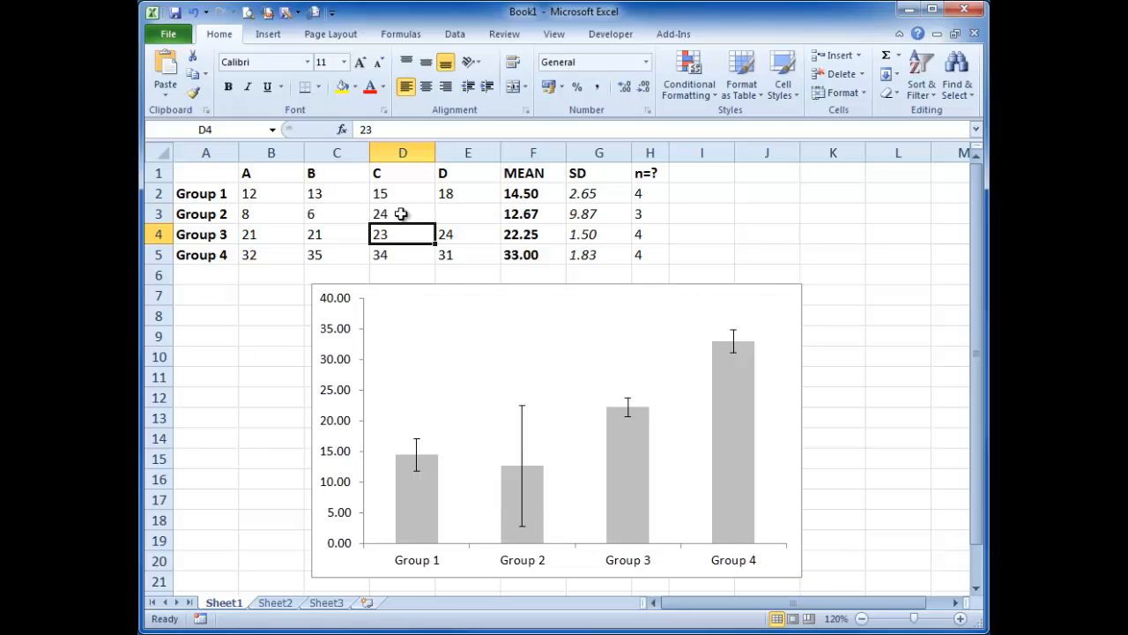
mouse_move(532, 491)
text(7)
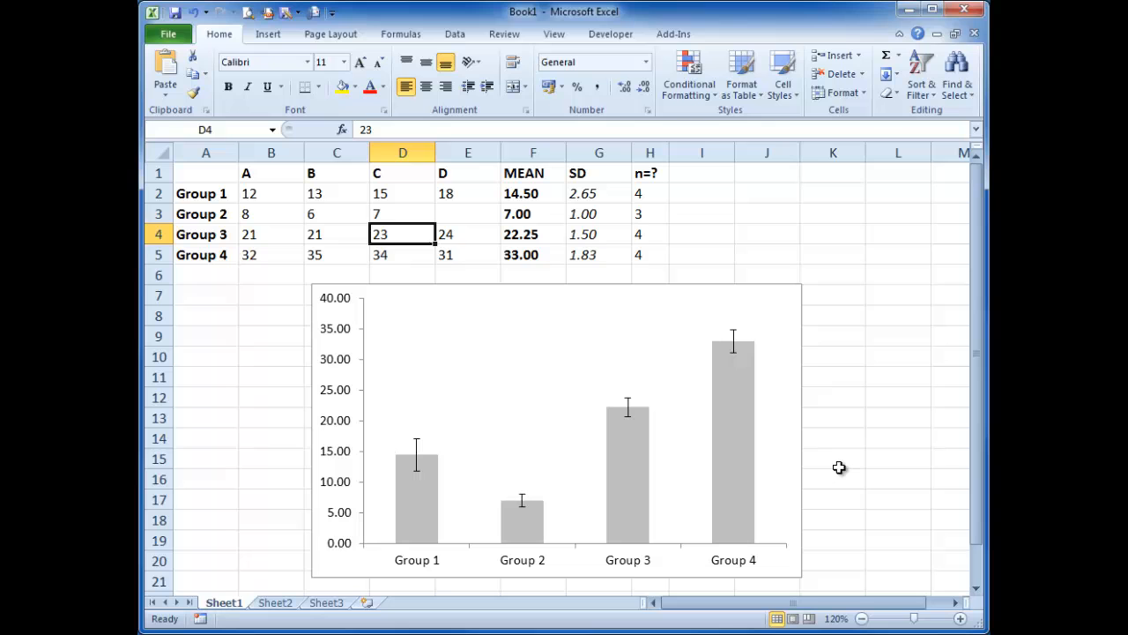
click(832, 457)
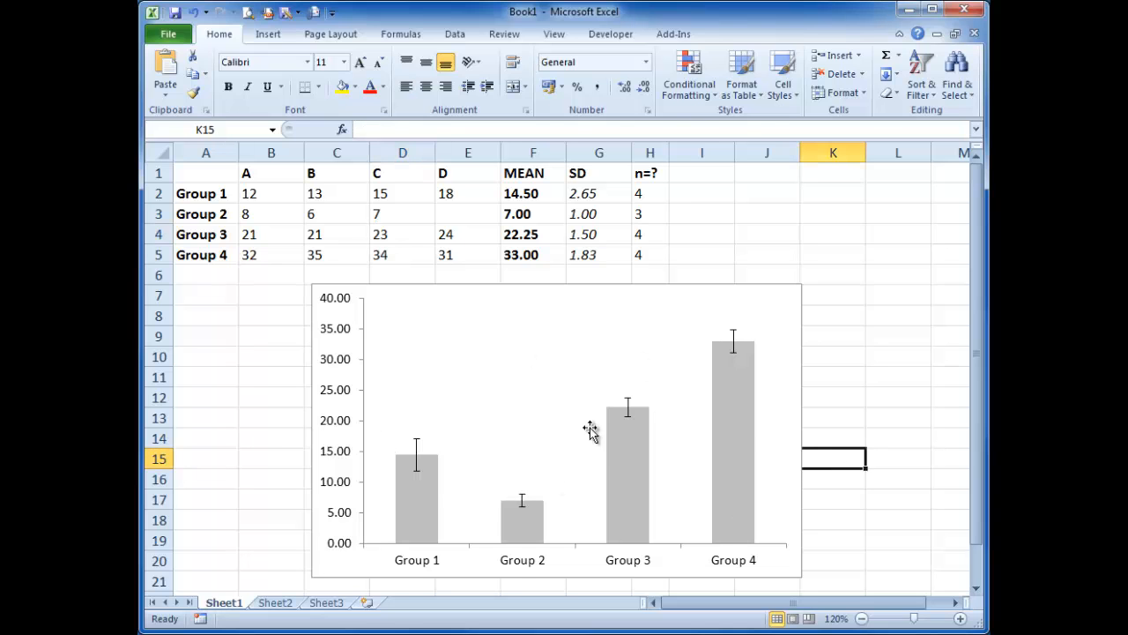
mouse_move(474, 552)
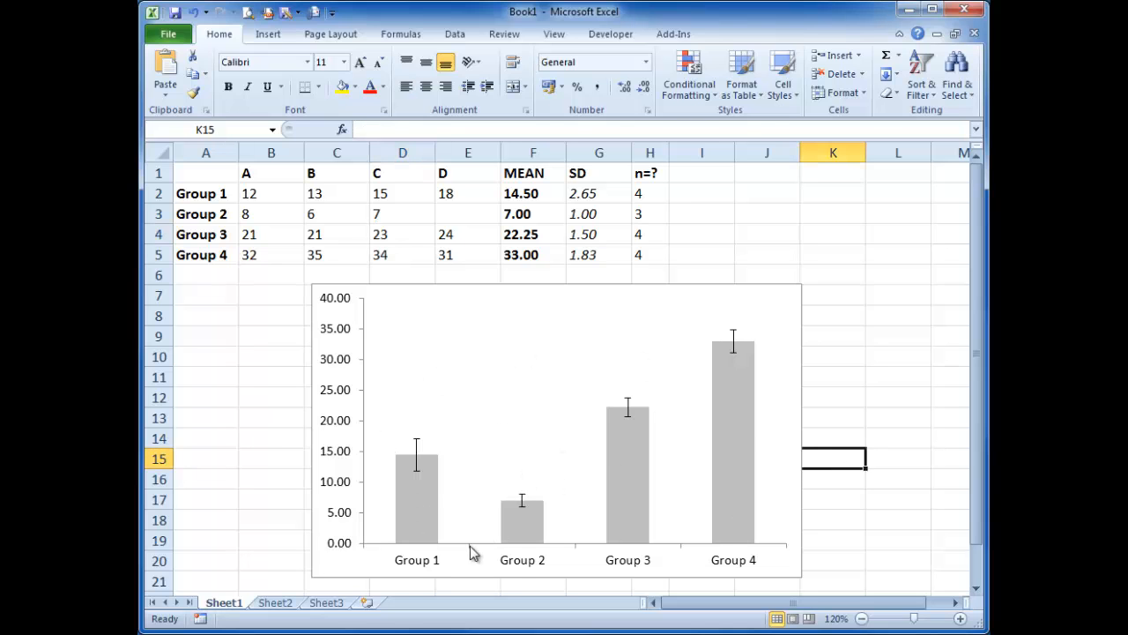
mouse_move(679, 449)
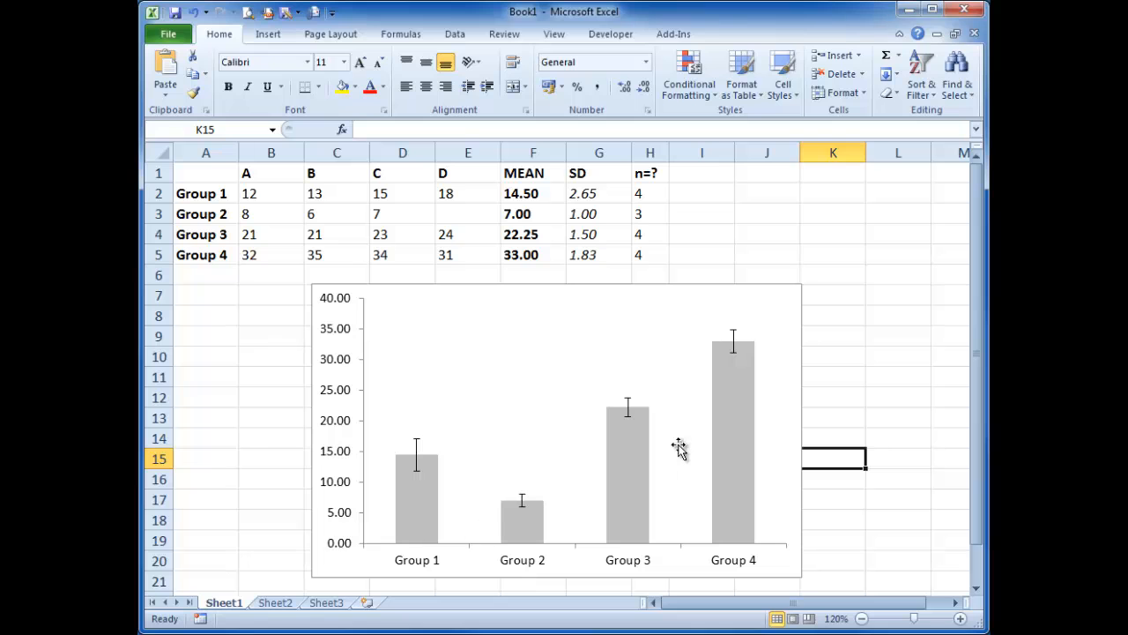
mouse_move(589, 250)
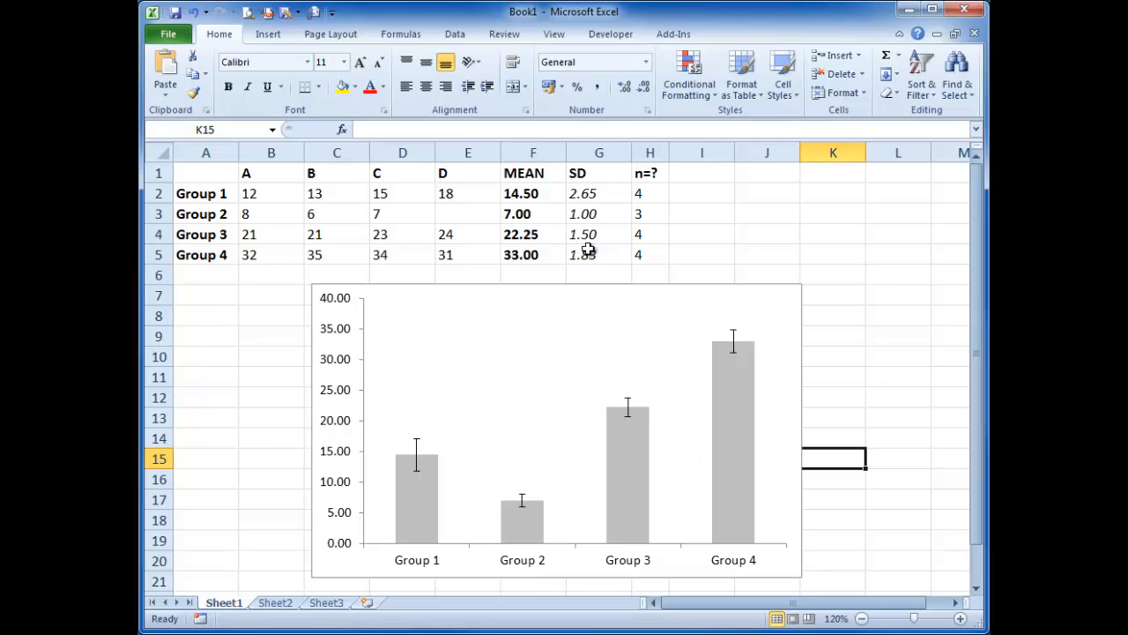
mouse_move(488, 455)
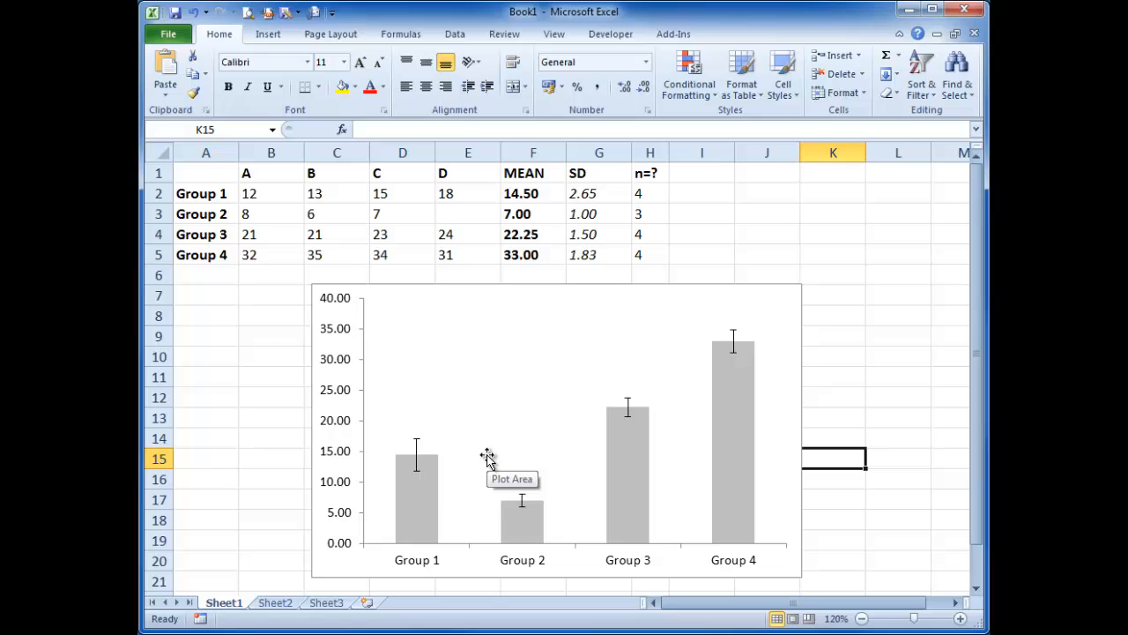
mouse_move(735, 389)
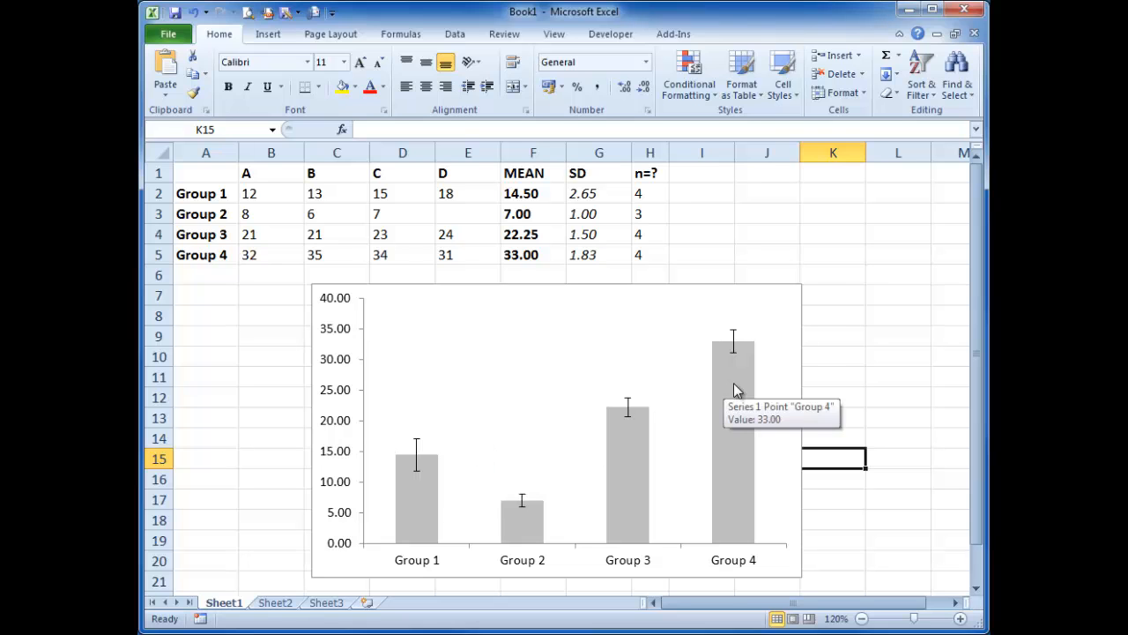
mouse_move(849, 381)
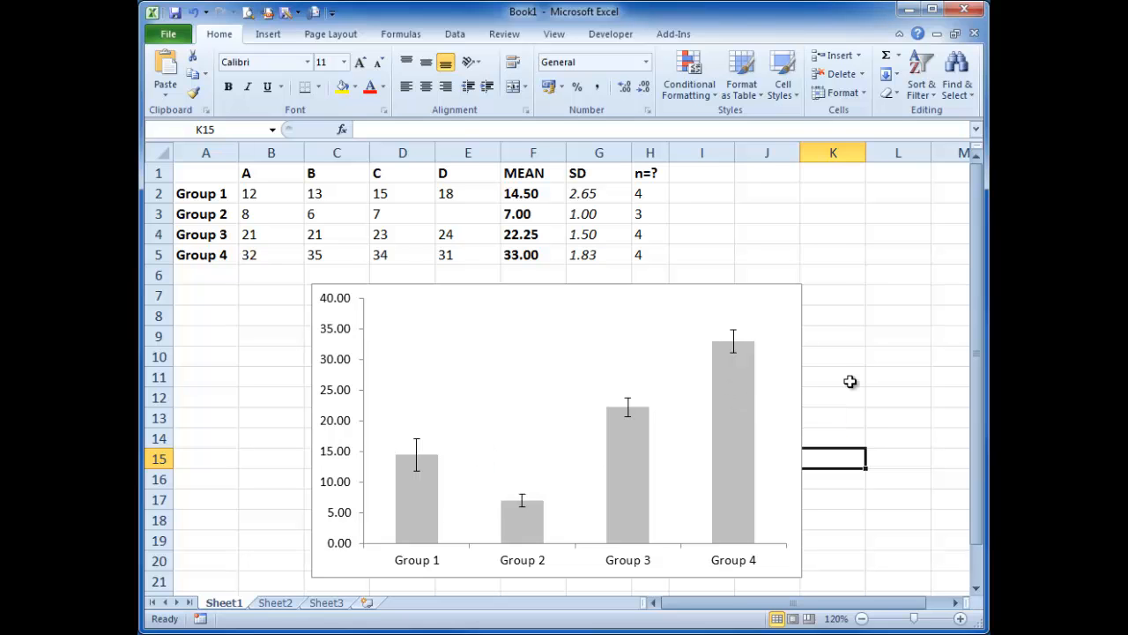
Rename the SD heading to SEM and begin the =STDEV(B2:E2)/SQRT( formula
double_click(599, 173)
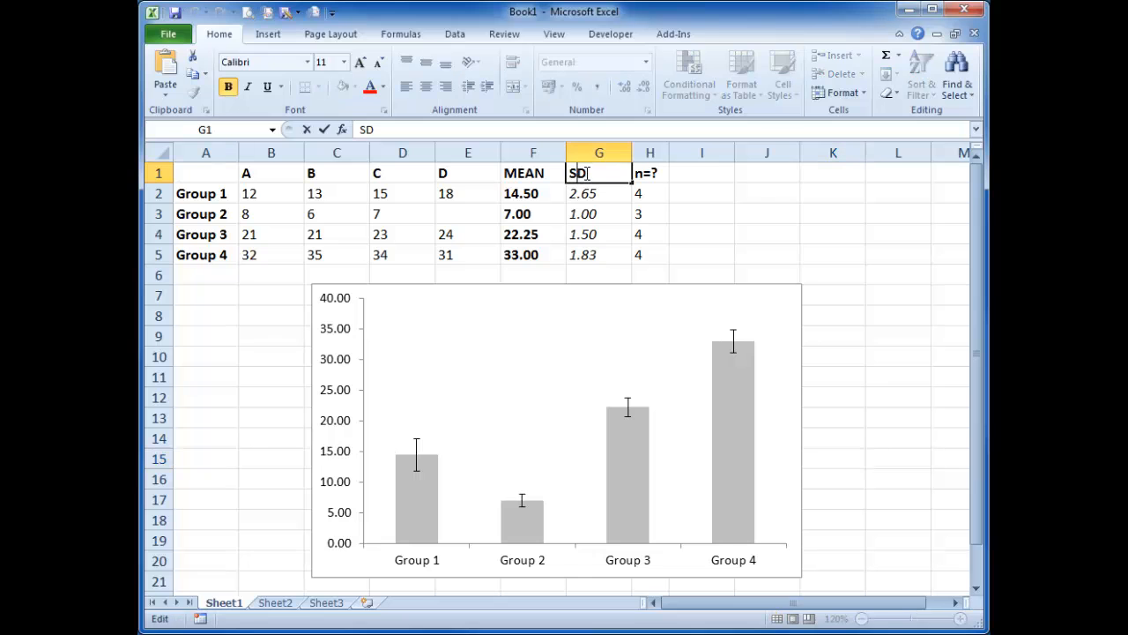
text(SEM)
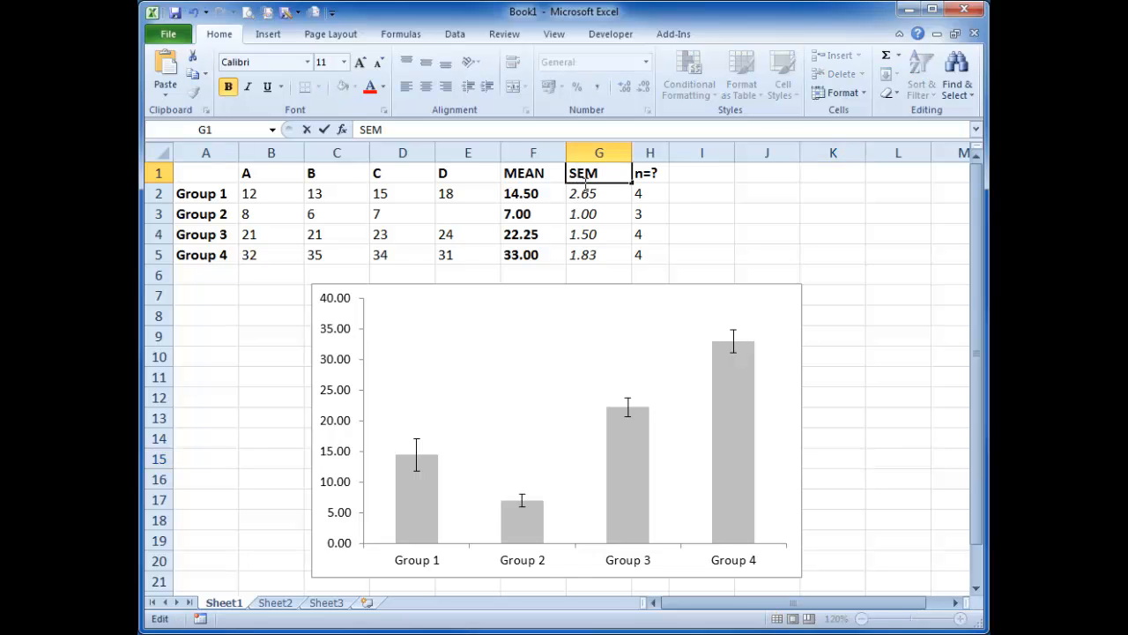
text(=STDEV(B2:E2))
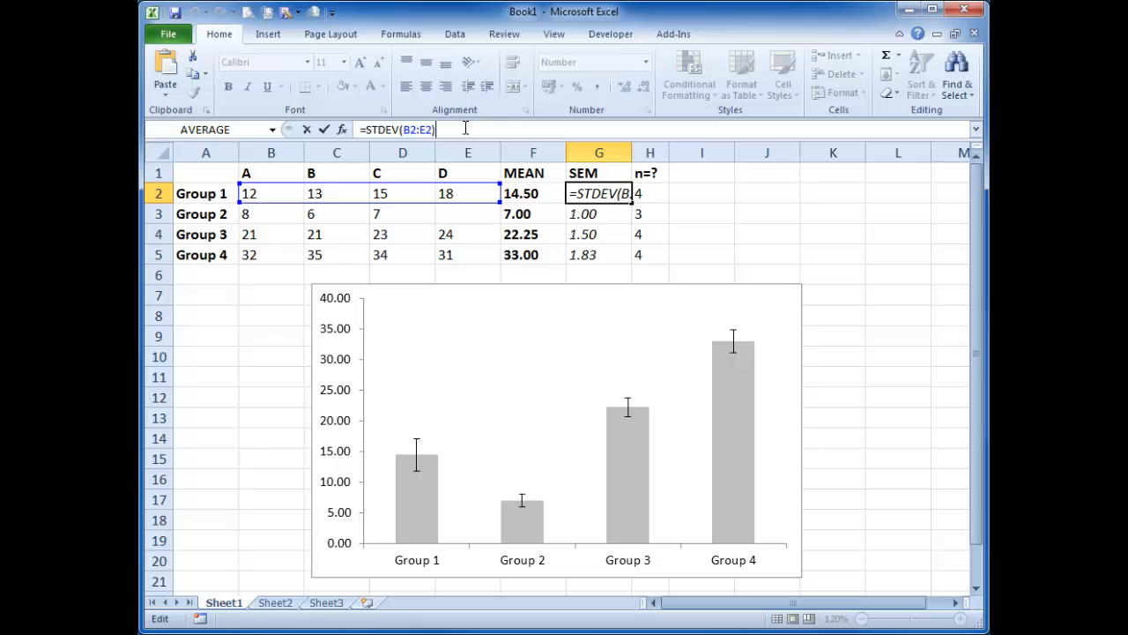
text(/)
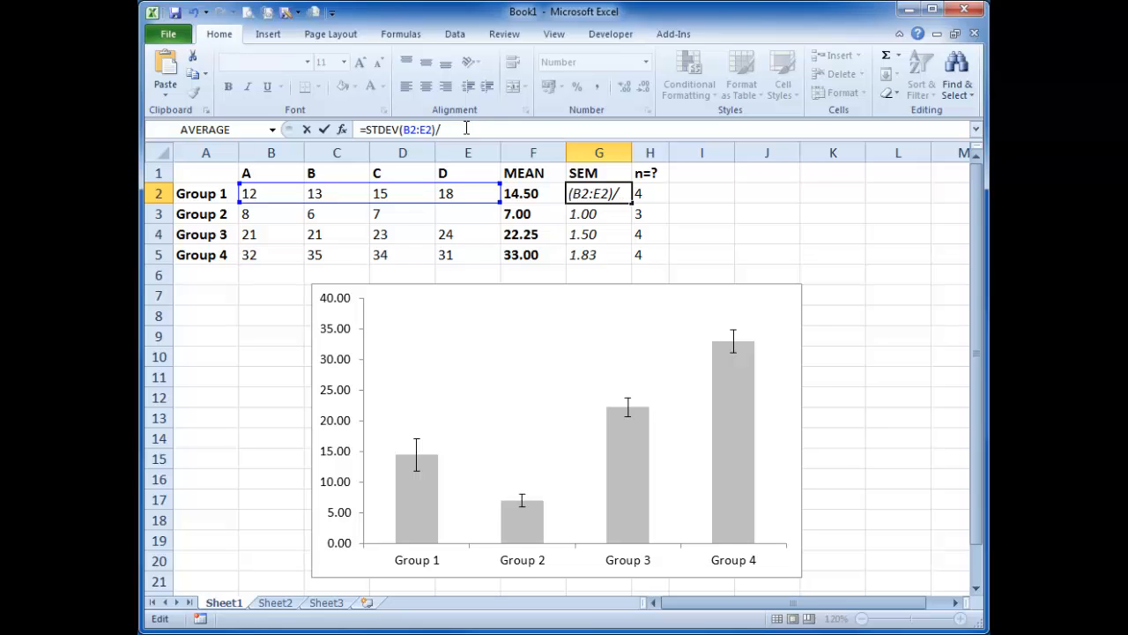
text(sqrt)
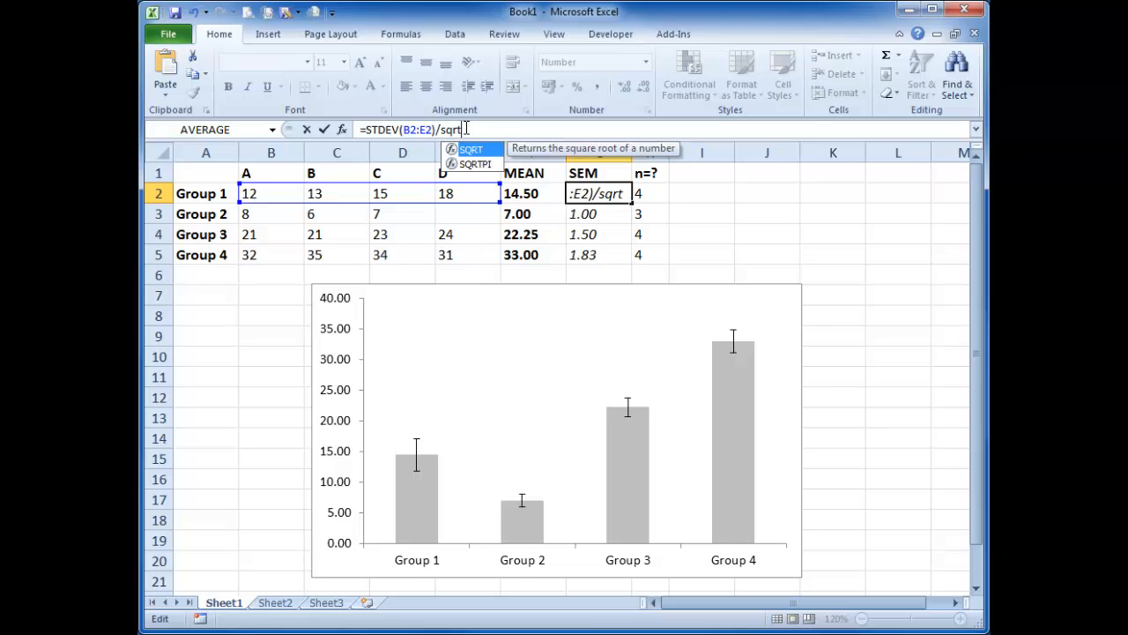
text(()
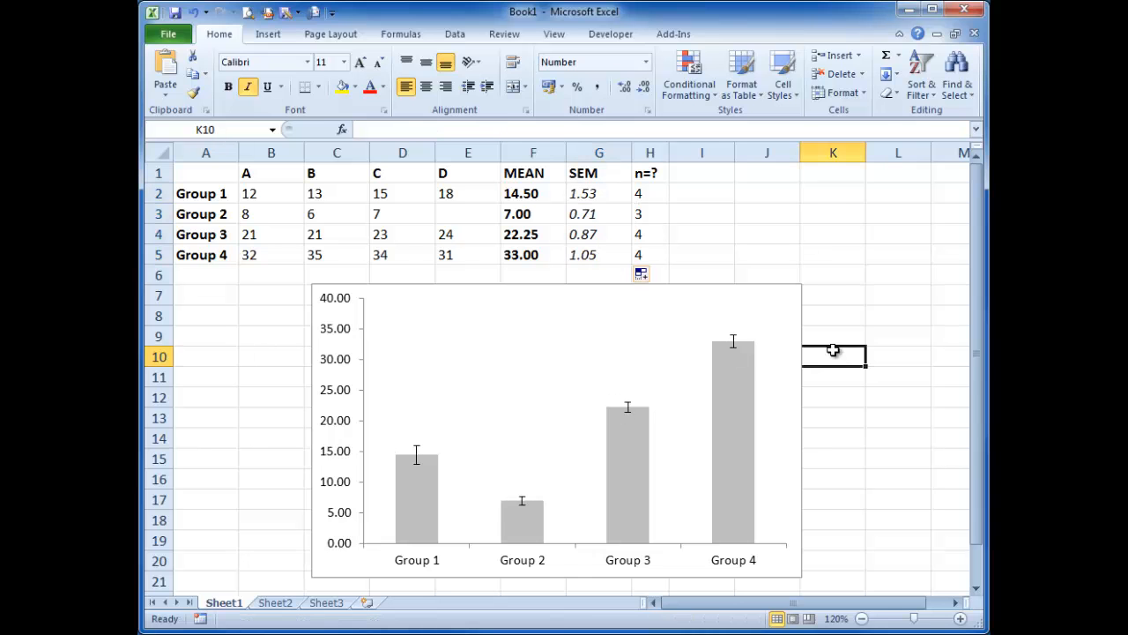
mouse_move(774, 358)
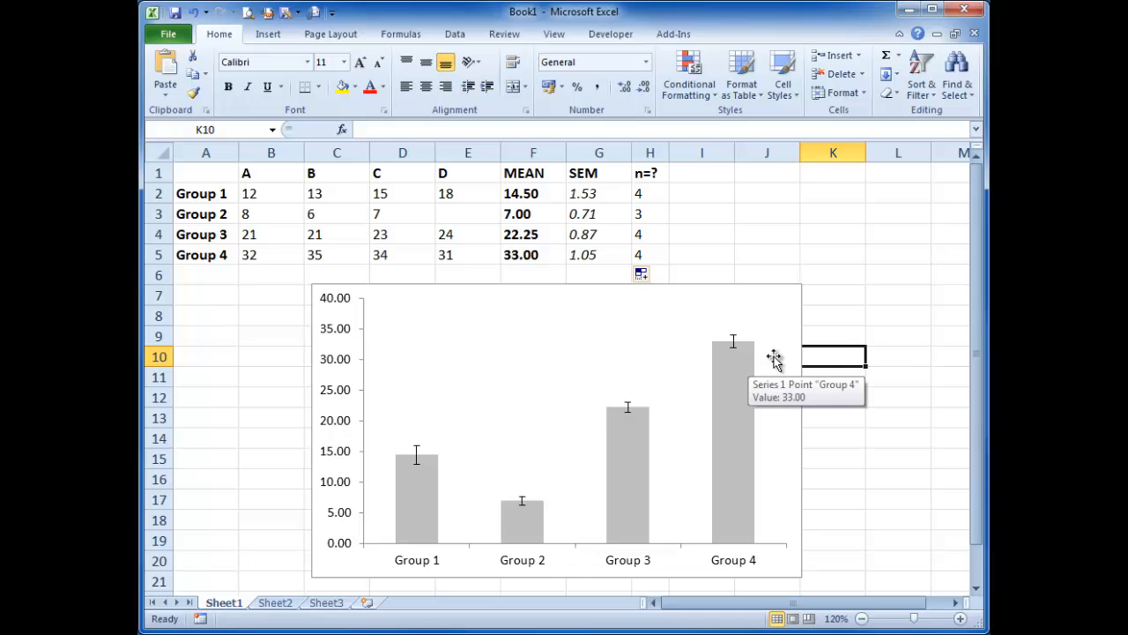